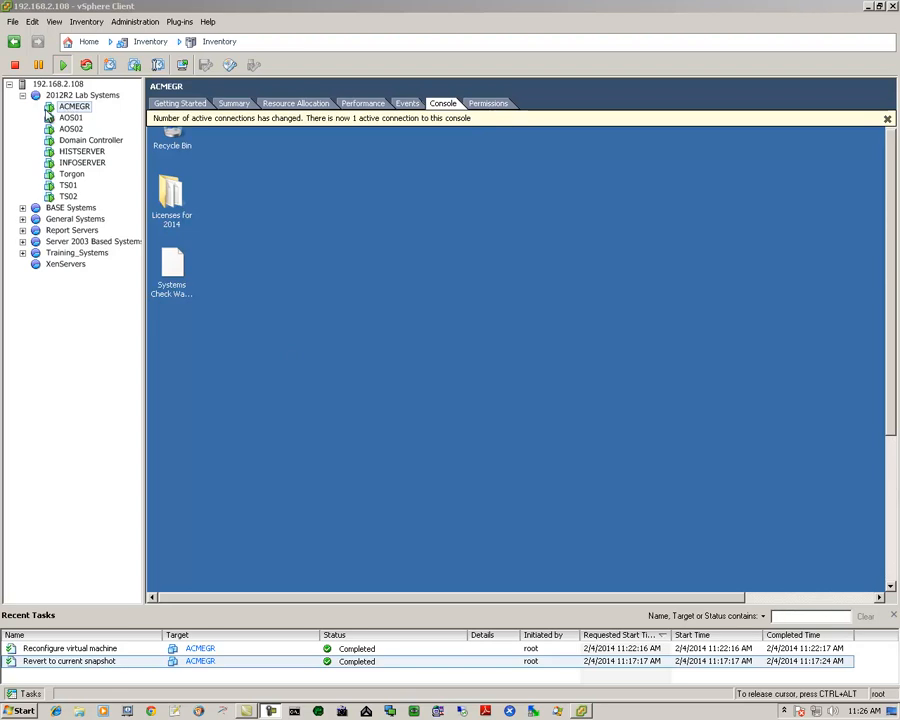
Put the ACMEGR VM console full screen via Guest actions and launch ArchestrA IDE from its desktop.
right_click(74, 106)
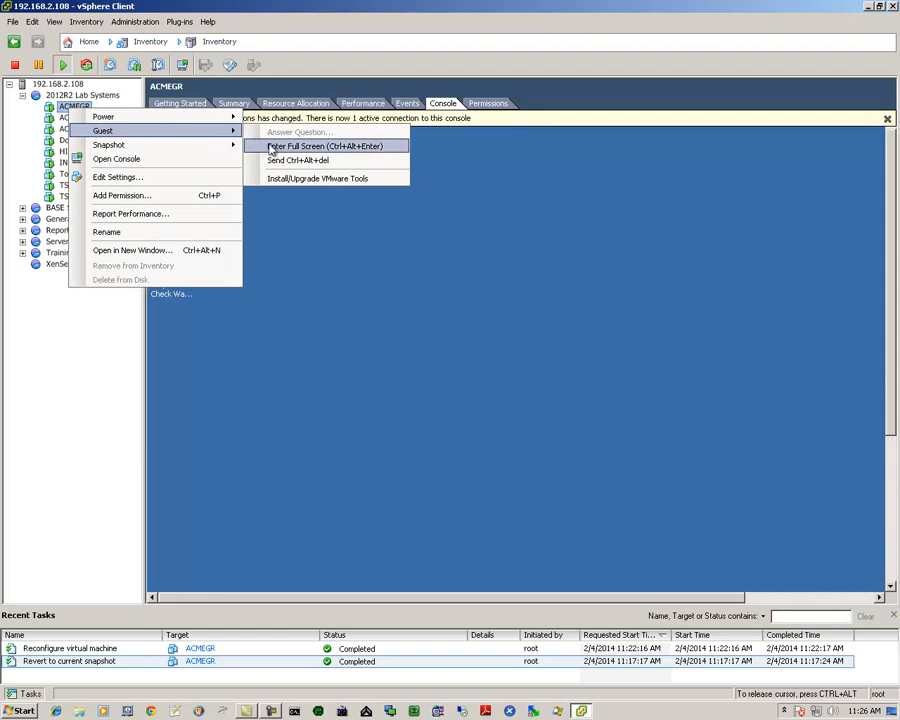
click(324, 146)
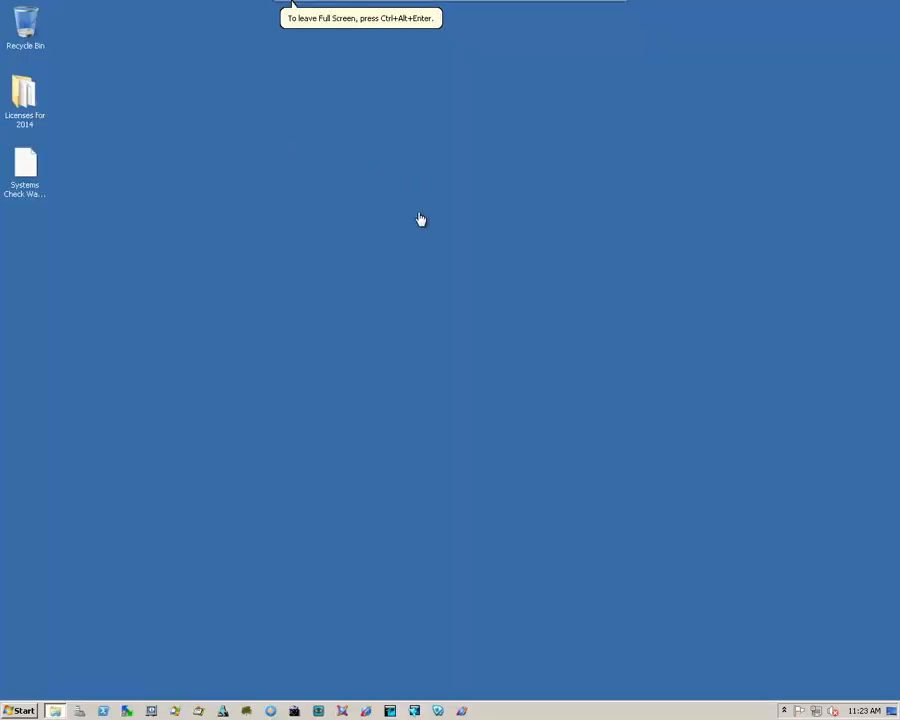
mouse_move(238, 494)
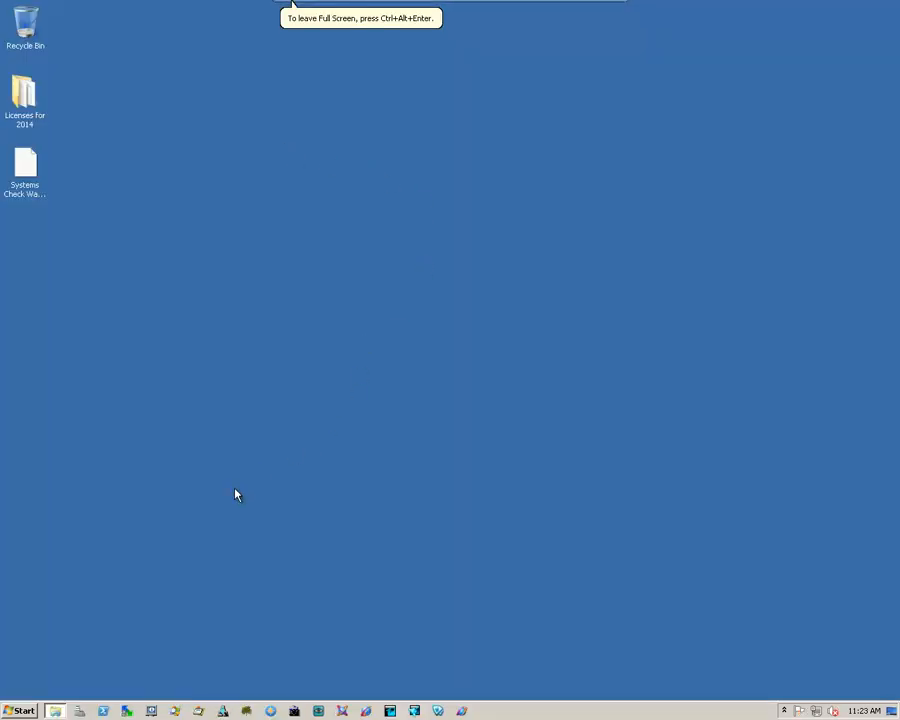
click(56, 712)
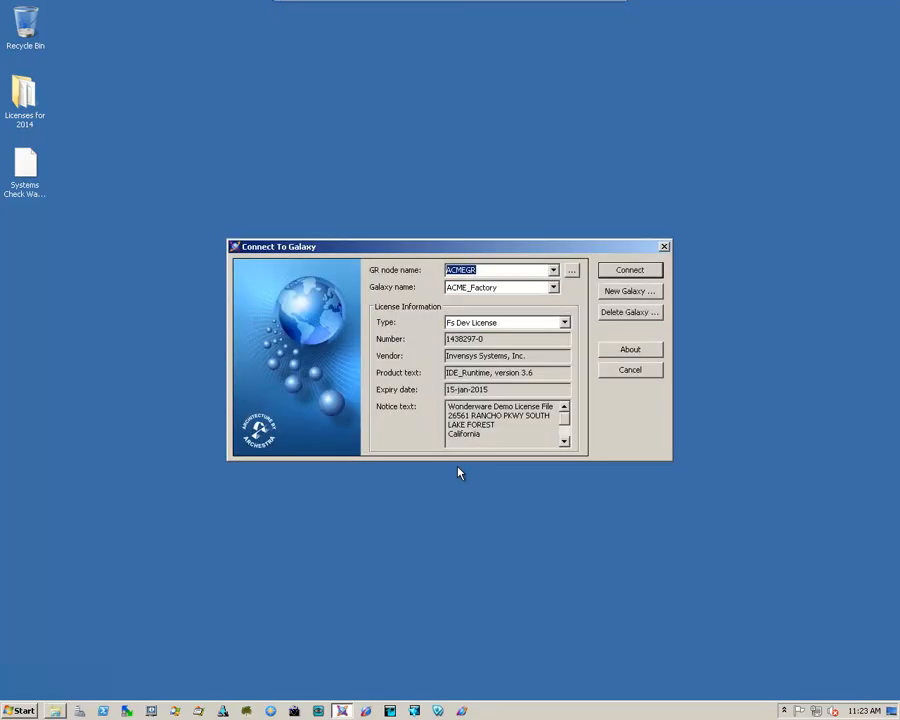
Connect to ACME_Factory and expand its Deployment tree of engines and platforms, viewing galaxy actions.
click(630, 268)
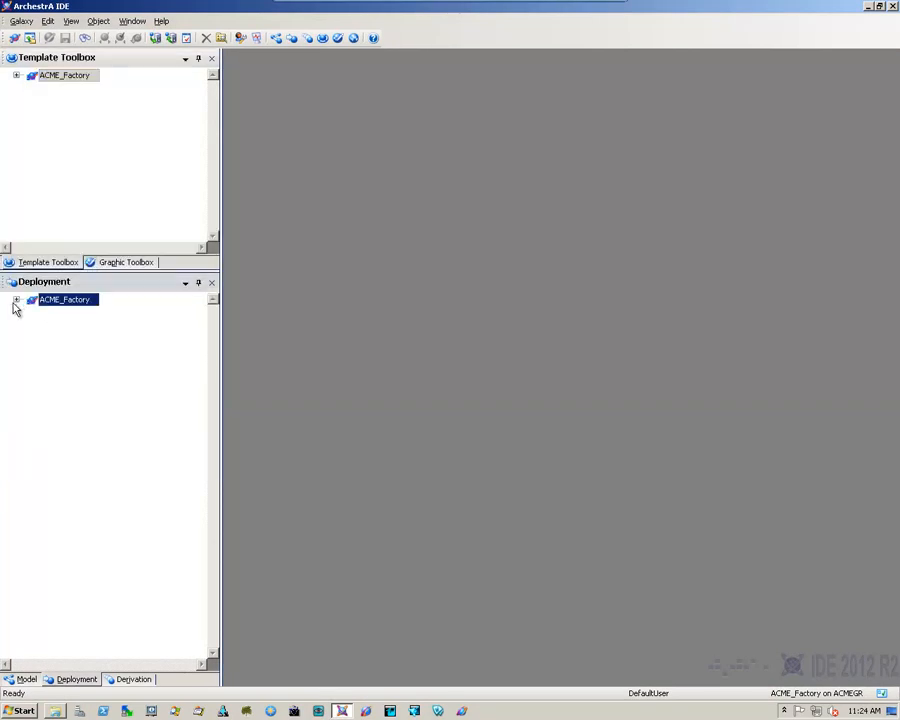
click(16, 300)
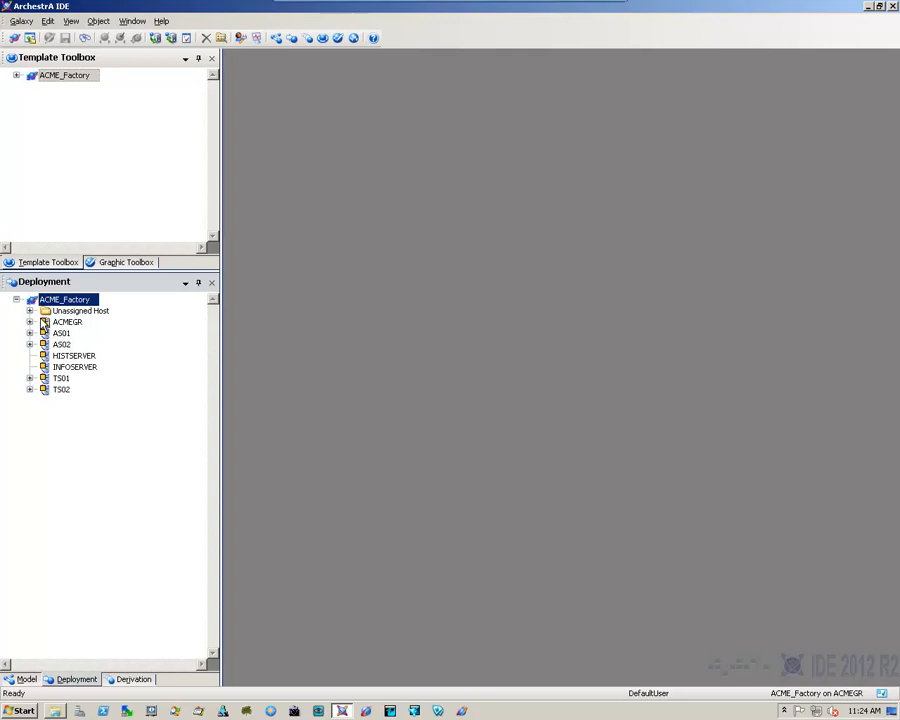
mouse_move(68, 420)
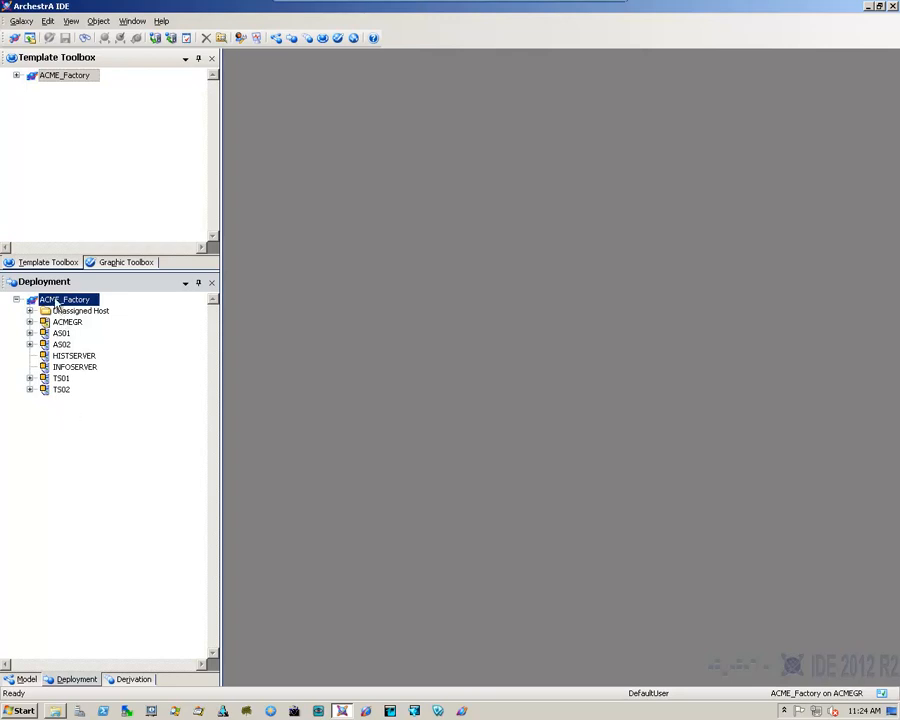
right_click(64, 300)
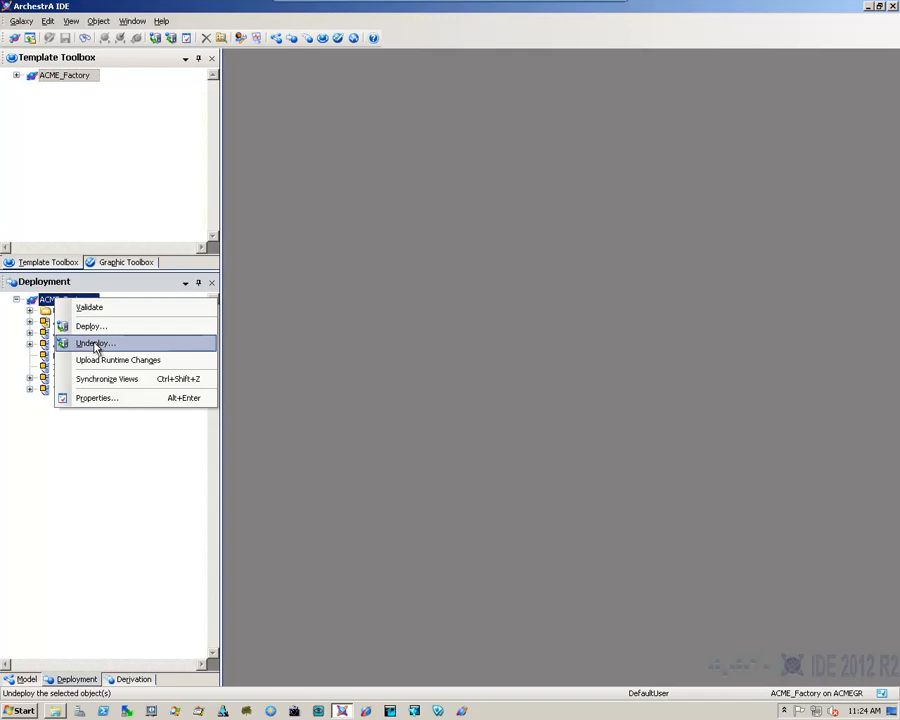
mouse_move(108, 378)
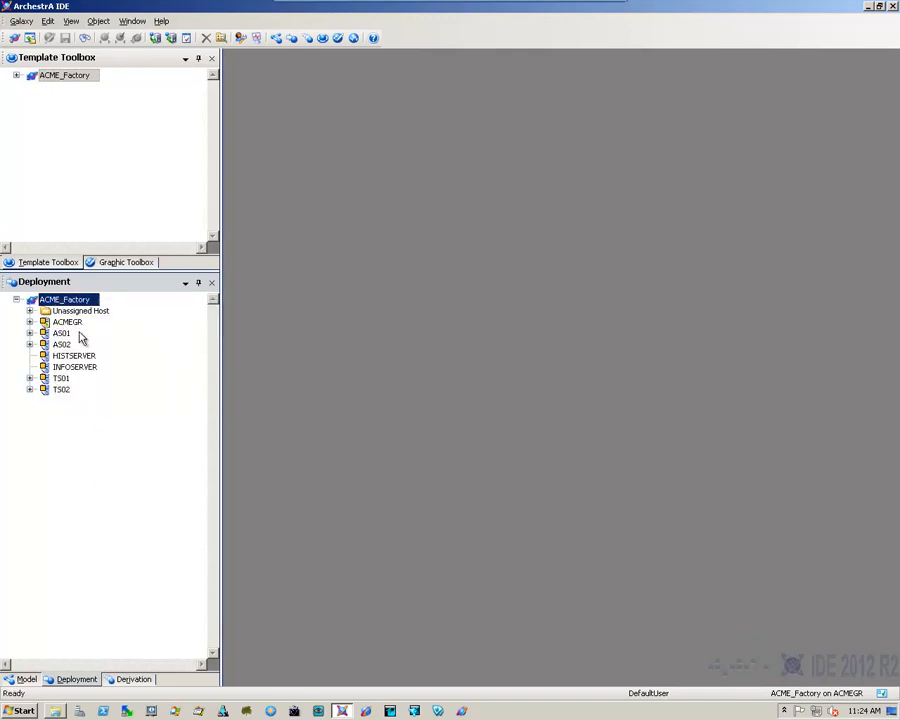
mouse_move(70, 408)
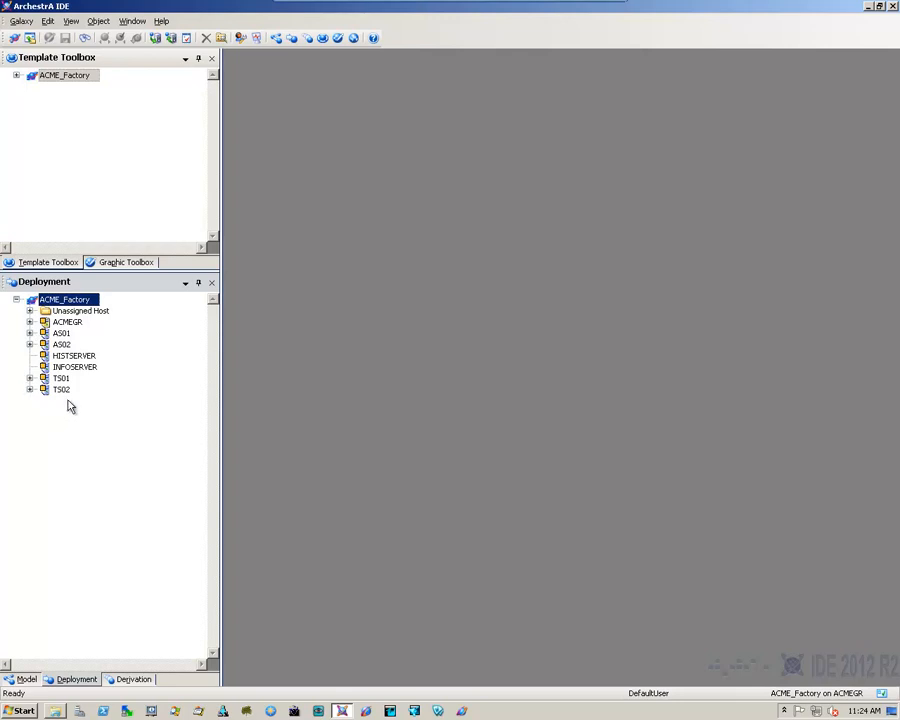
mouse_move(100, 356)
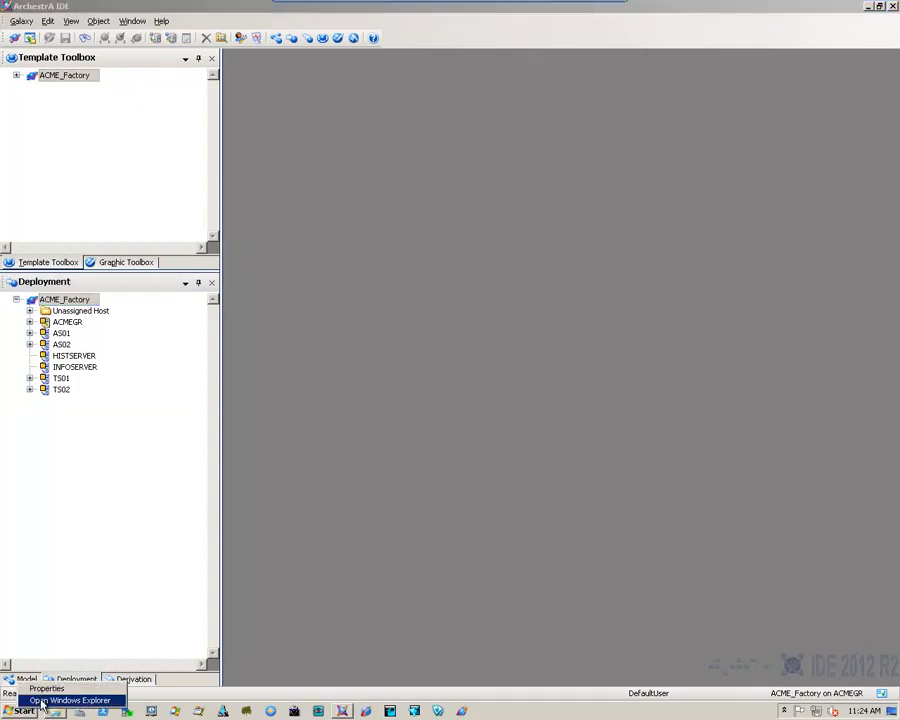
Review the ACME_Factory 02042014 backup and Galaxy Export 02042014.aaPKG in C:\BACKUPS, then close Explorer.
click(68, 700)
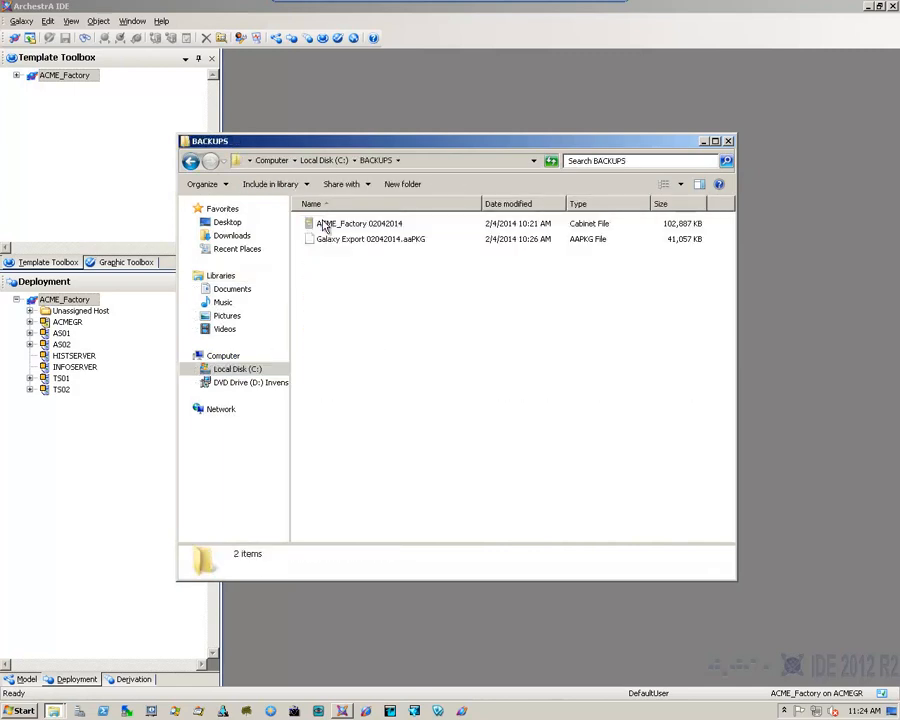
click(358, 224)
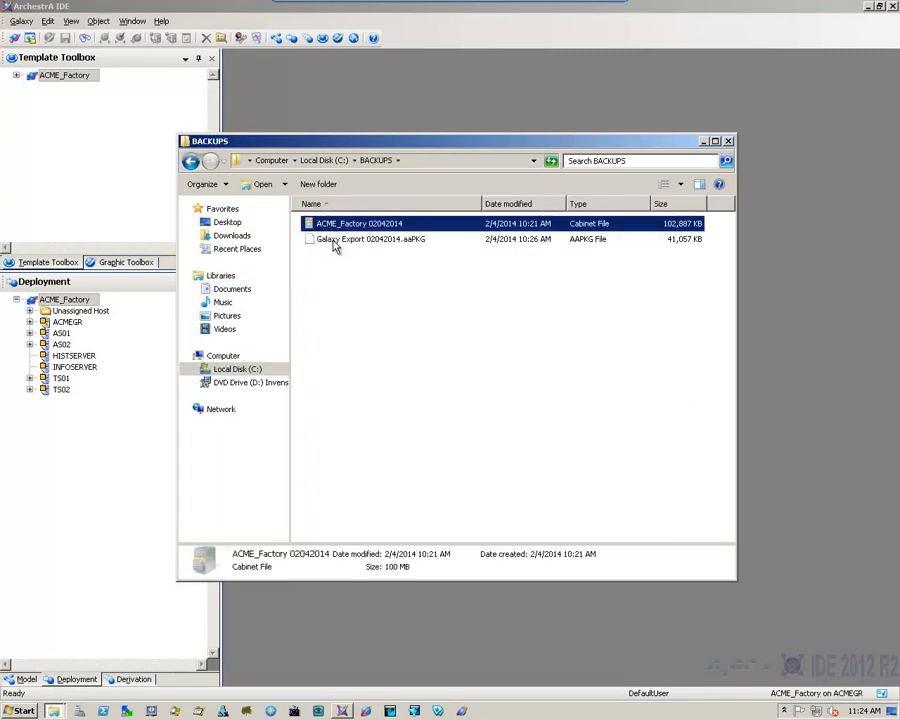
click(370, 238)
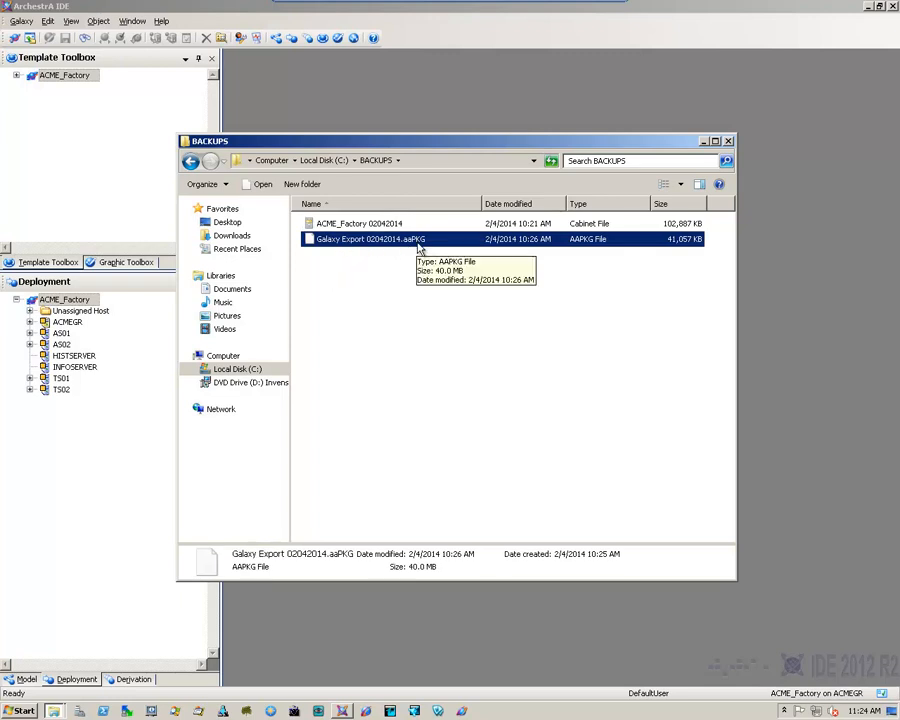
click(360, 224)
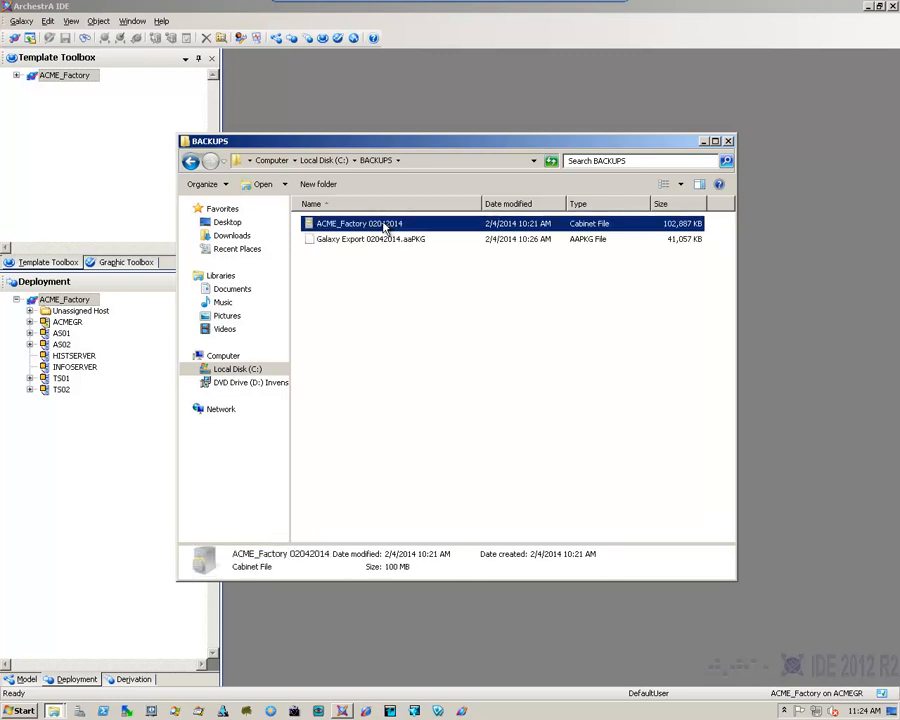
click(370, 240)
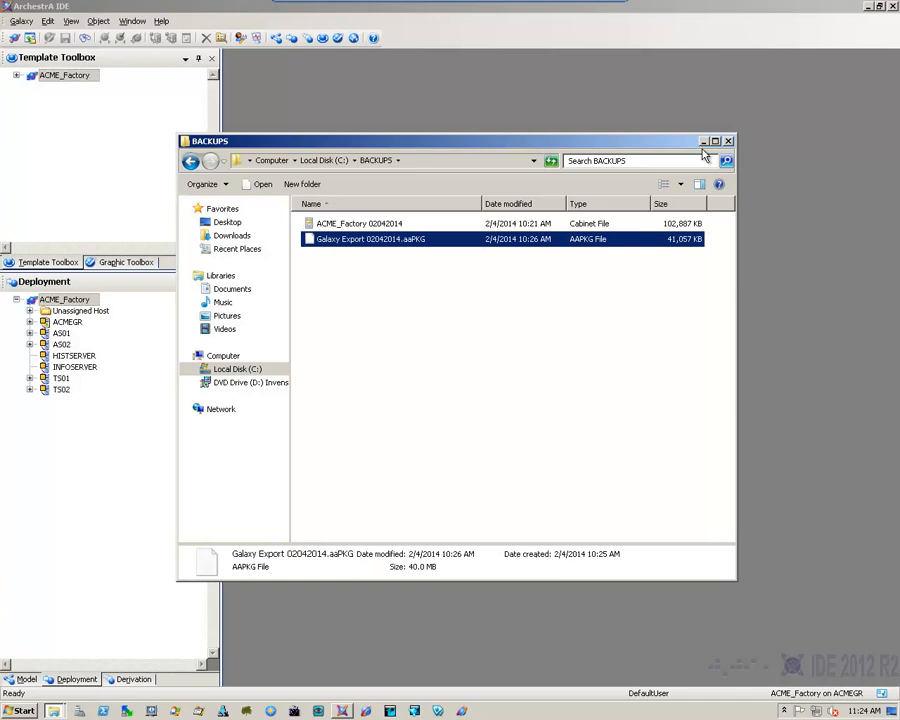
click(728, 140)
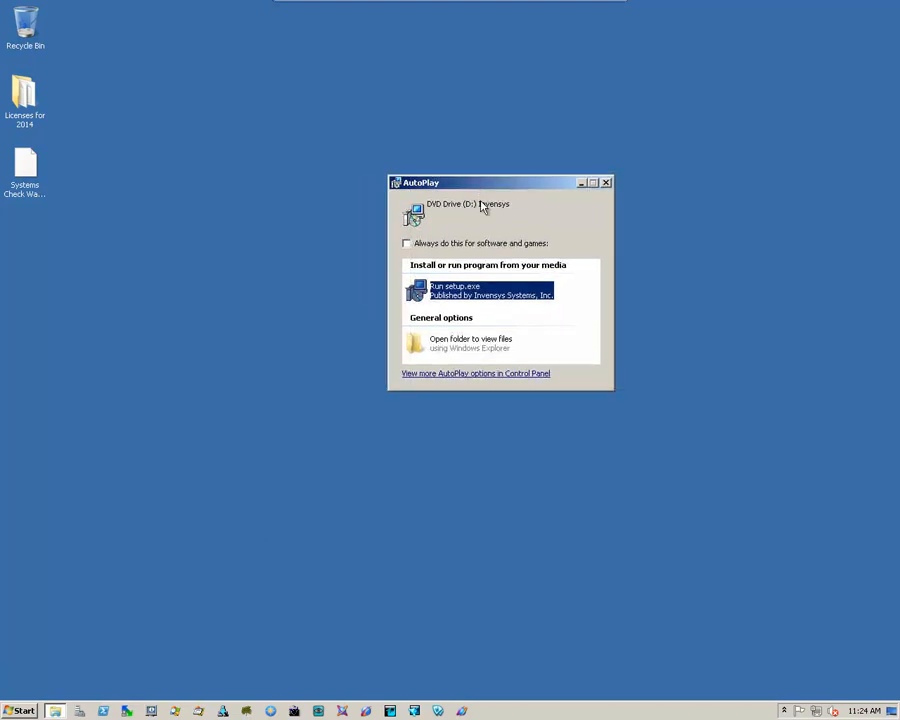
mouse_move(516, 318)
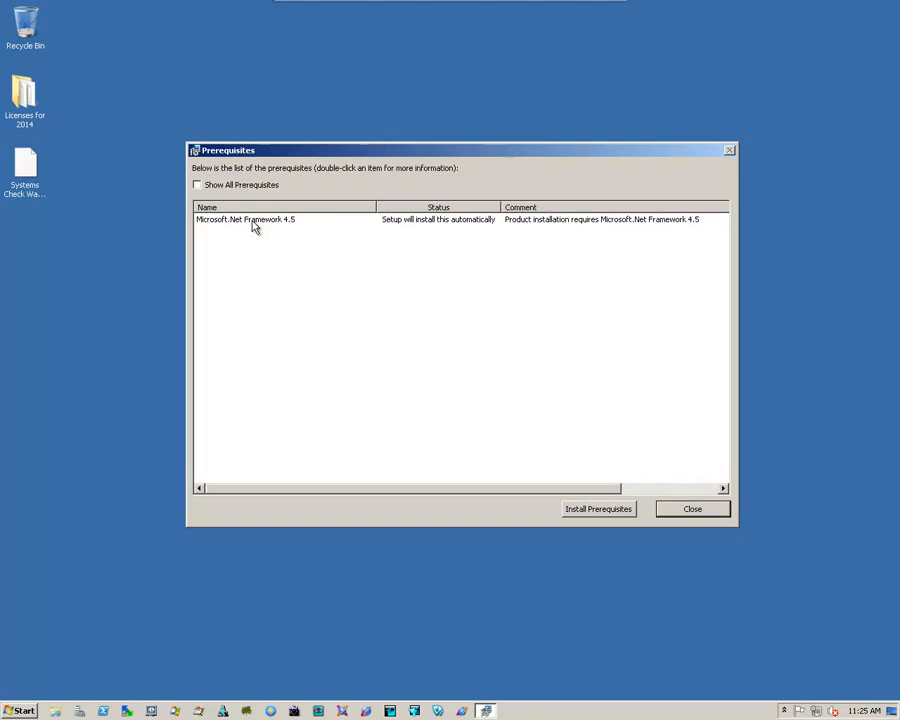
mouse_move(568, 472)
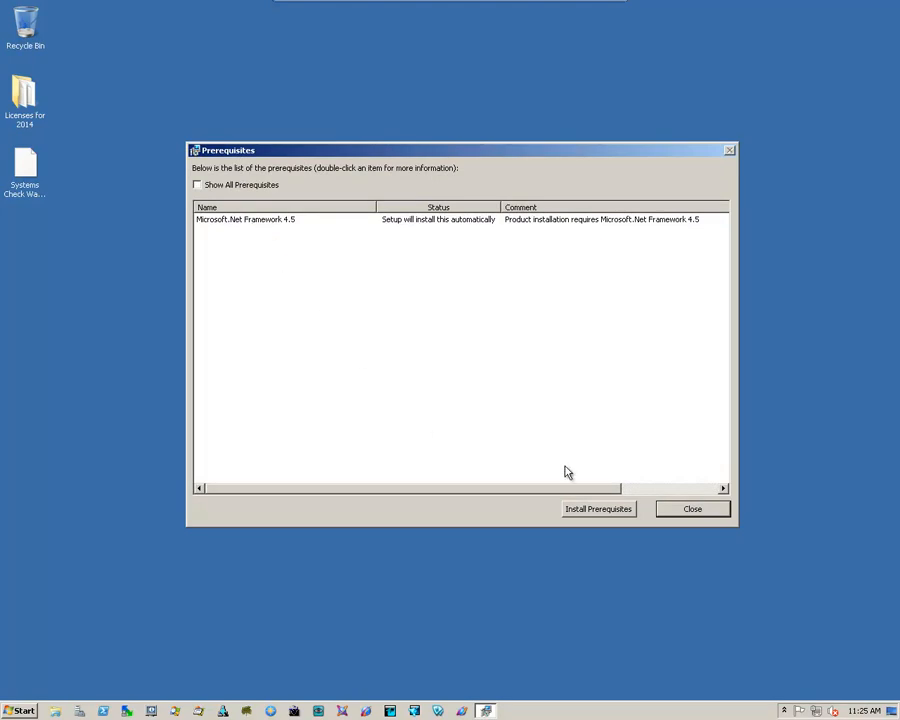
mouse_move(216, 234)
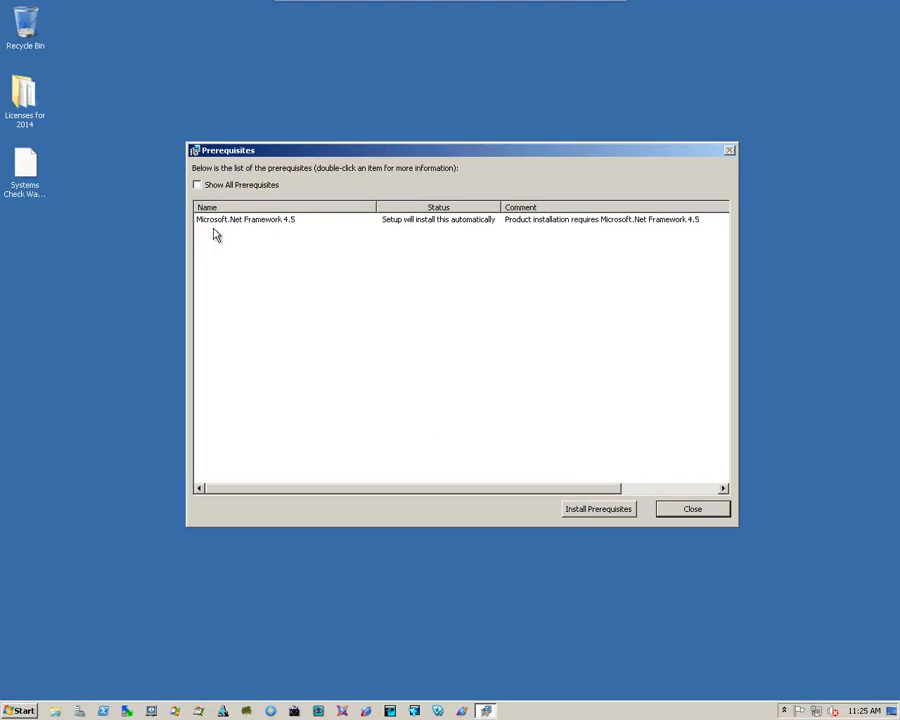
Install the Microsoft .Net Framework 4.5 prerequisite until it shows met, then continue setup.
click(244, 218)
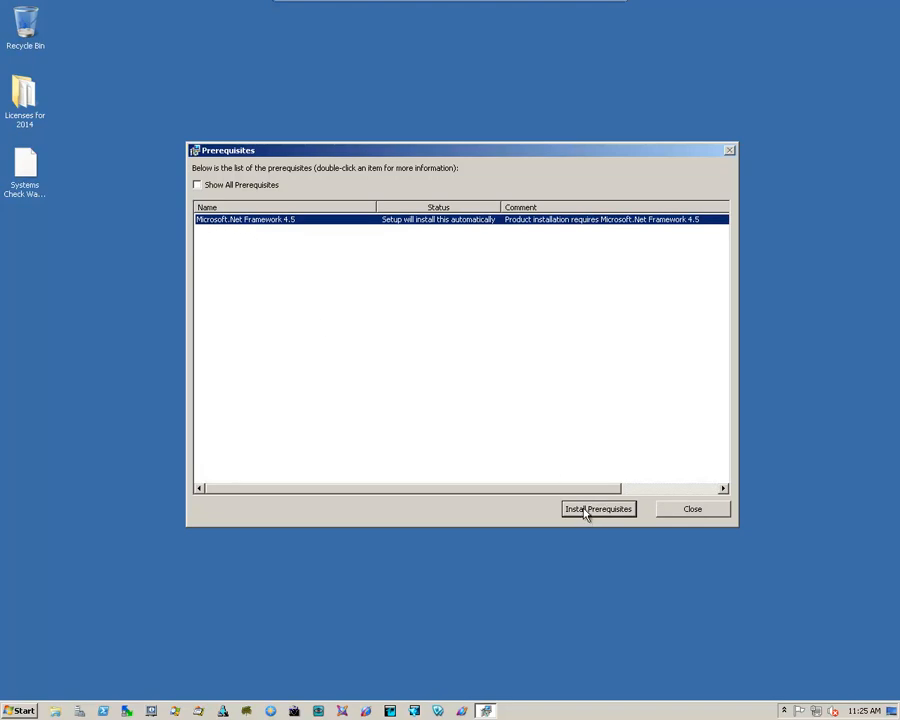
click(598, 510)
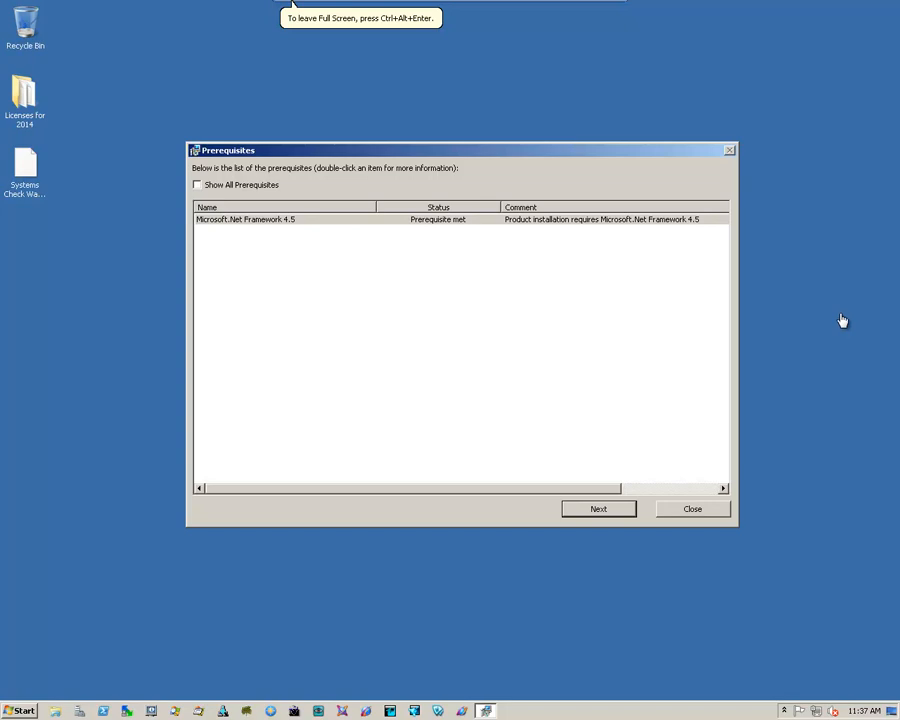
mouse_move(466, 520)
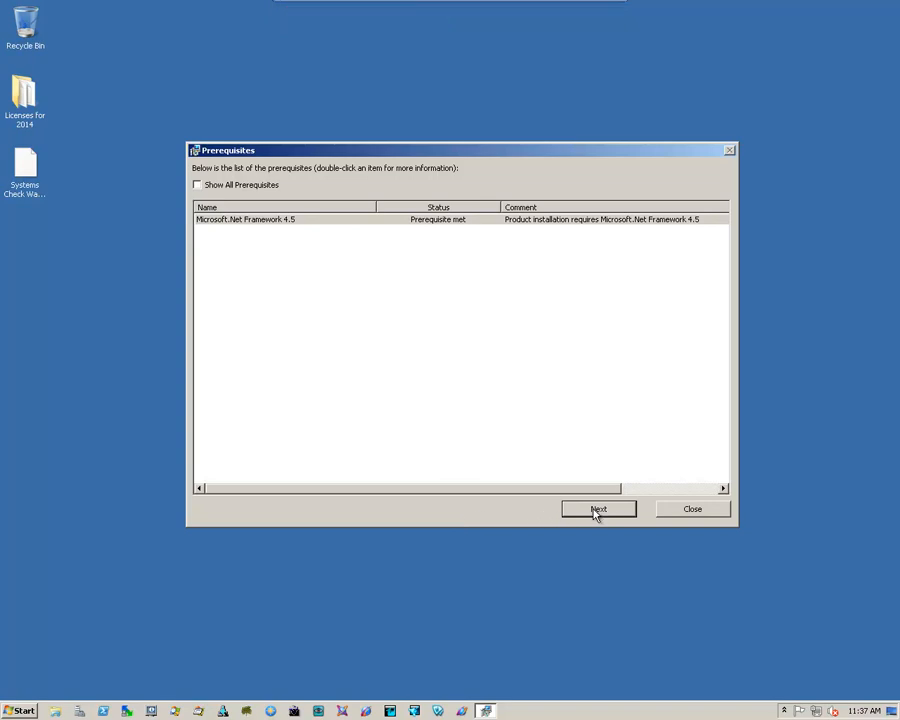
click(598, 510)
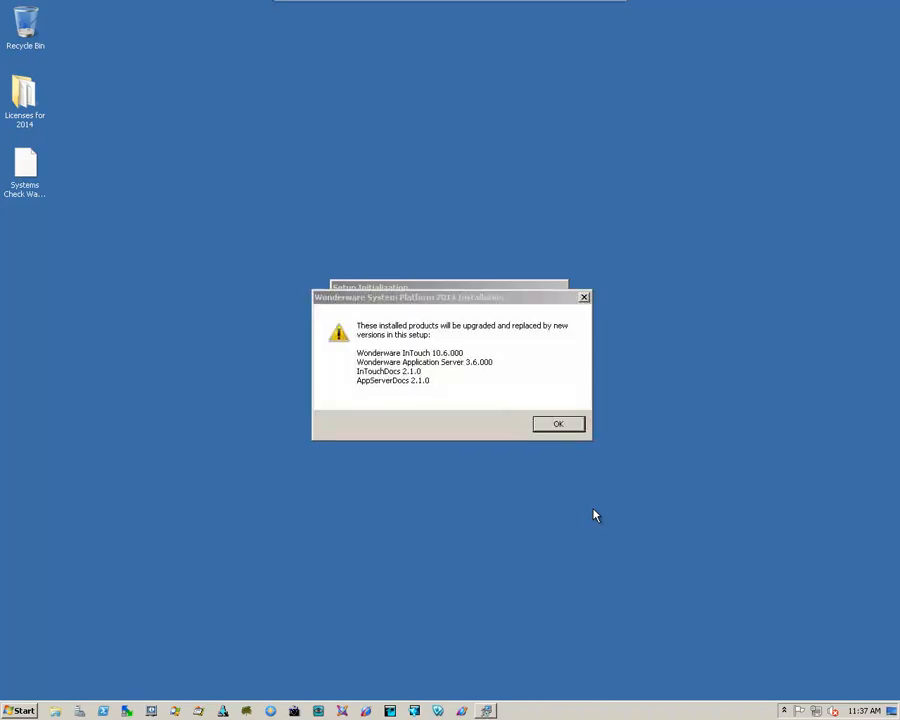
mouse_move(436, 414)
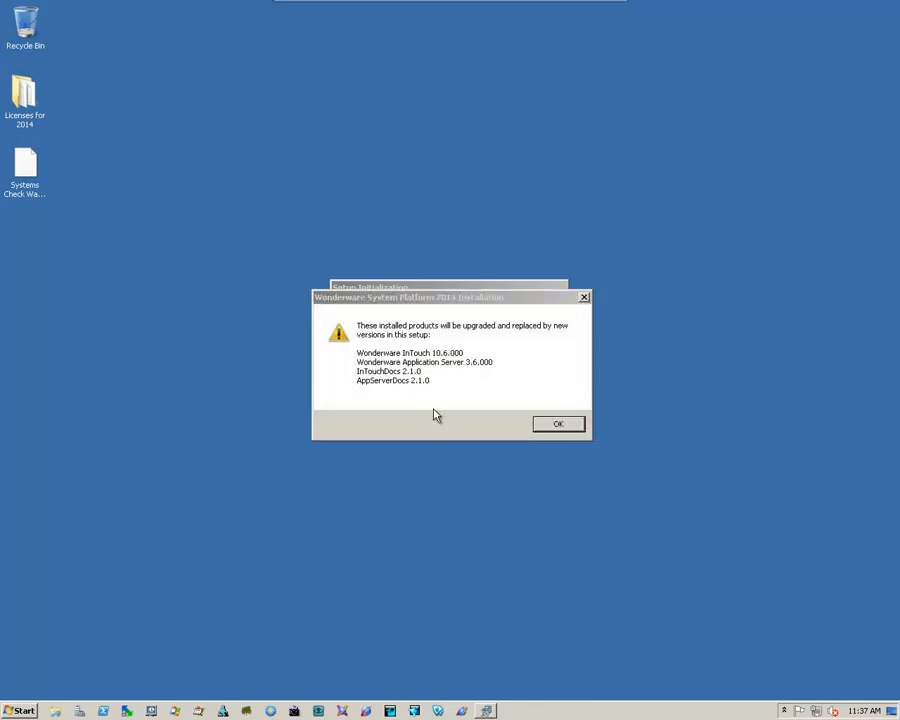
mouse_move(450, 384)
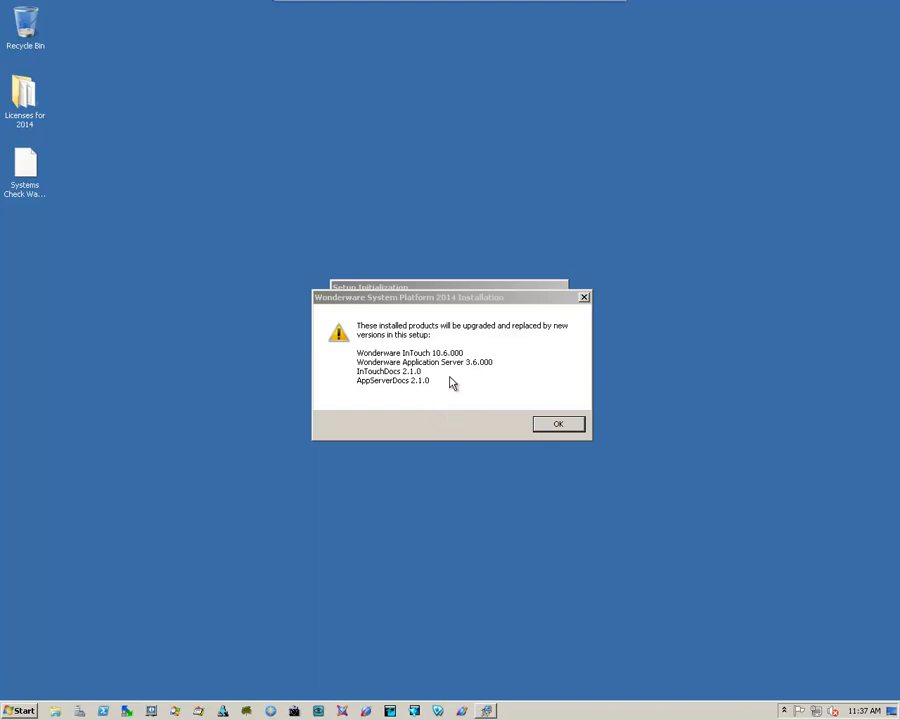
mouse_move(508, 386)
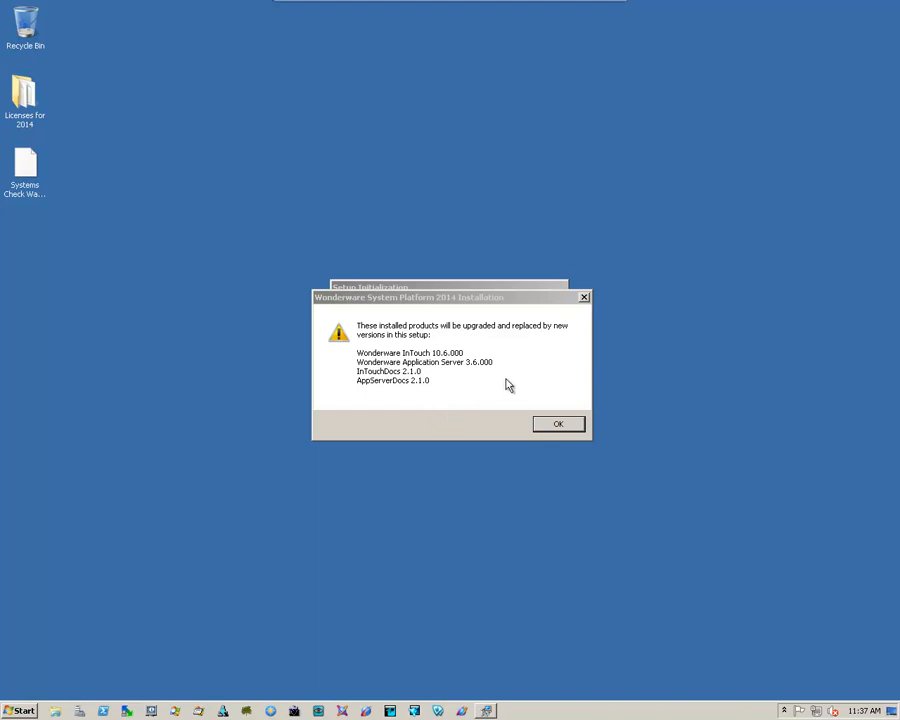
mouse_move(500, 394)
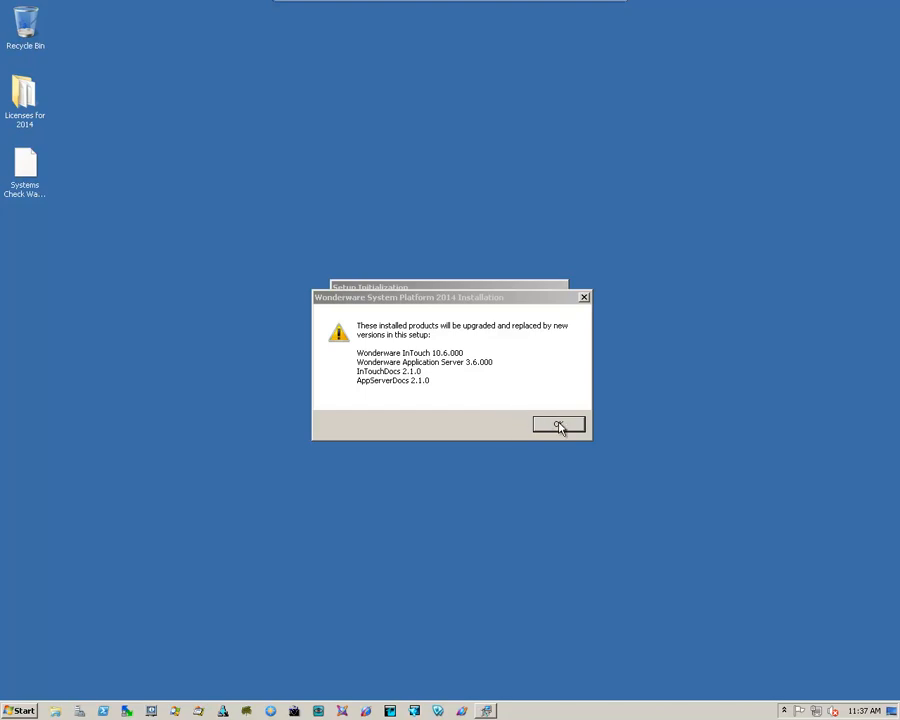
Confirm the InTouch and Application Server upgrade warning and continue past the backup recommendation.
click(558, 424)
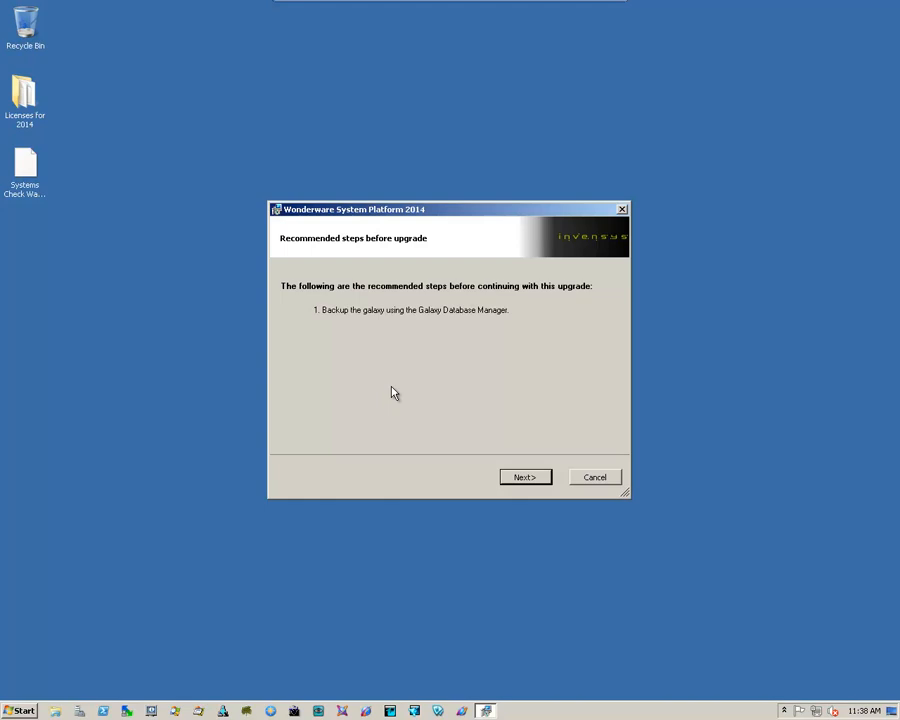
mouse_move(438, 392)
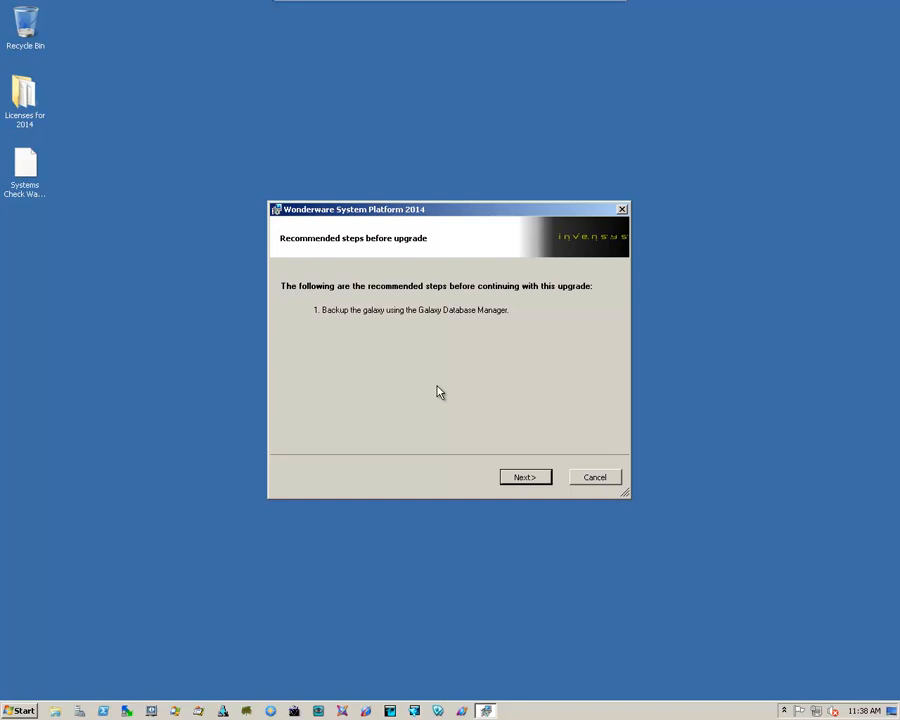
mouse_move(464, 456)
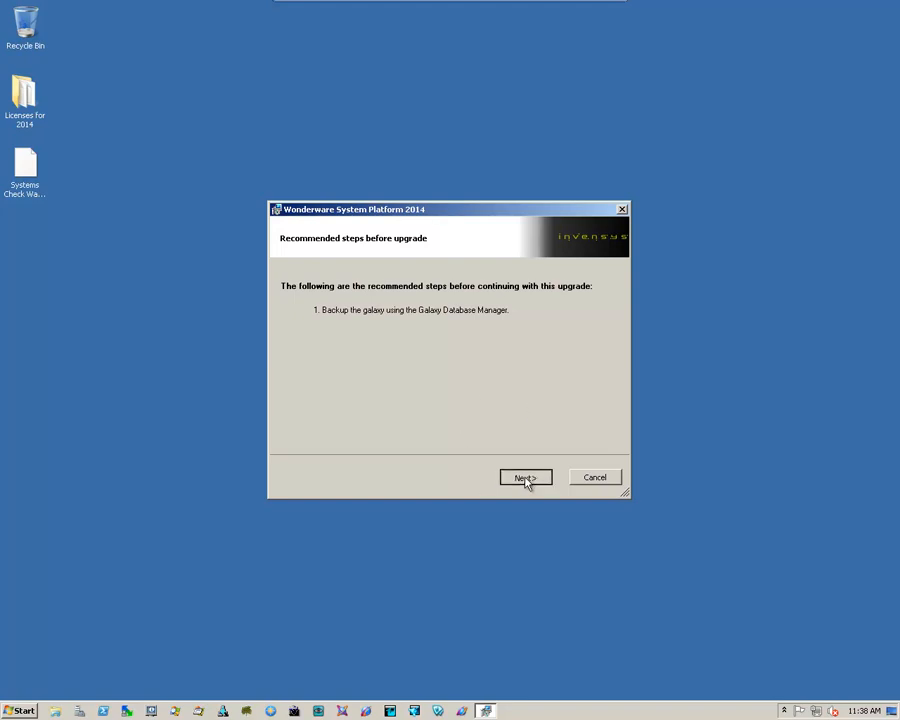
click(524, 476)
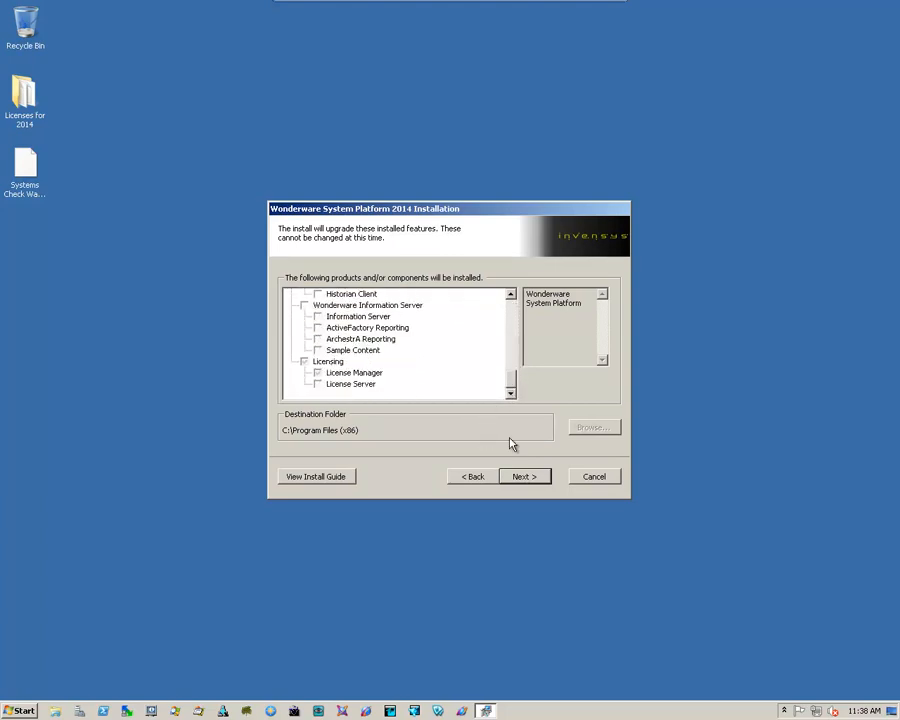
Accept the listed upgrade features and the all-met prerequisites check to reach Ready to Upgrade.
click(524, 476)
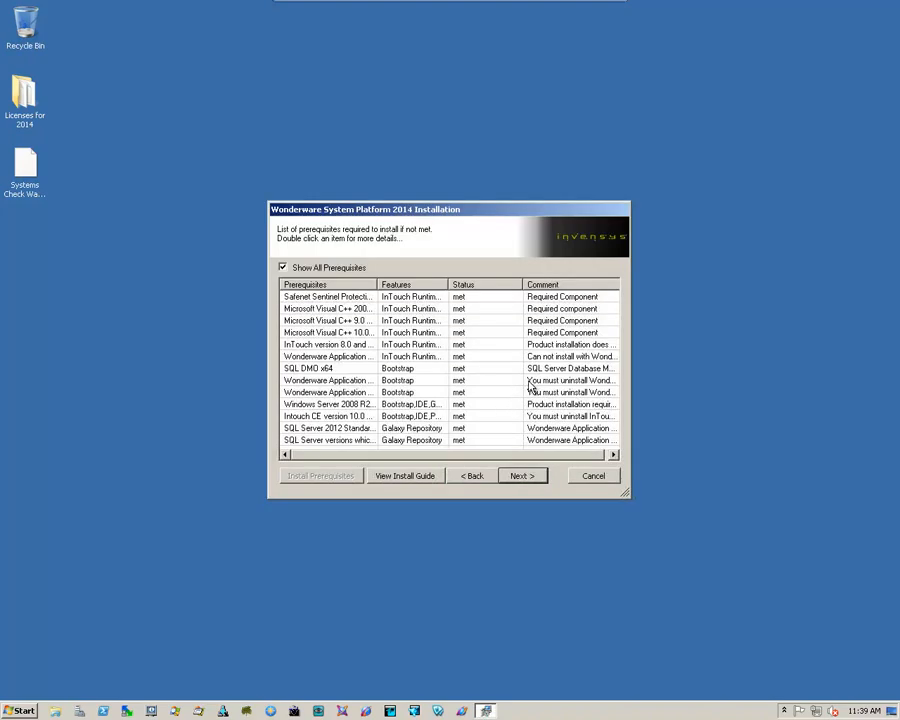
mouse_move(510, 402)
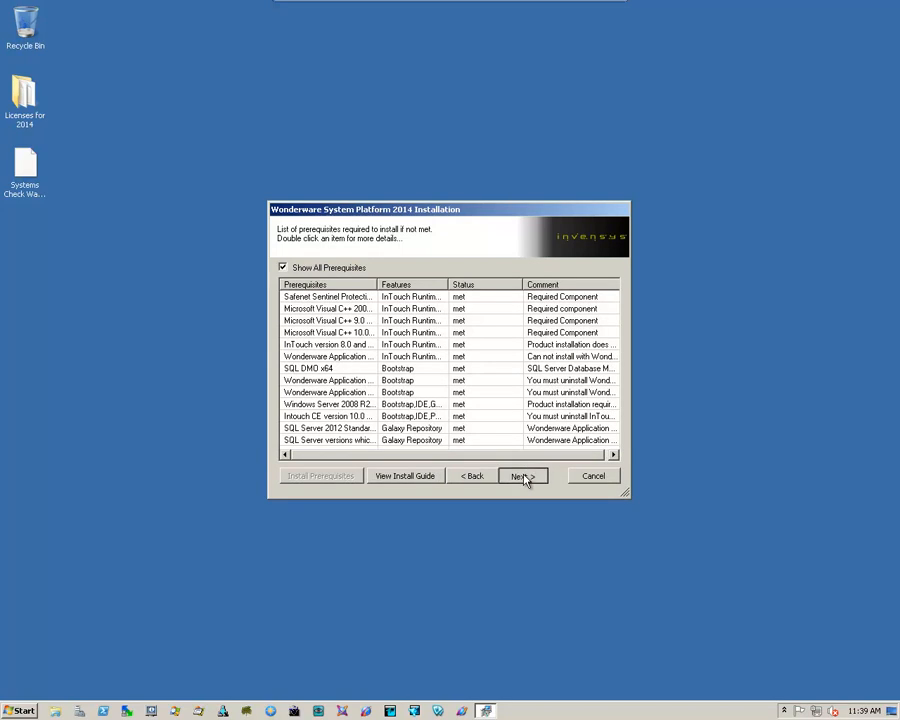
click(524, 476)
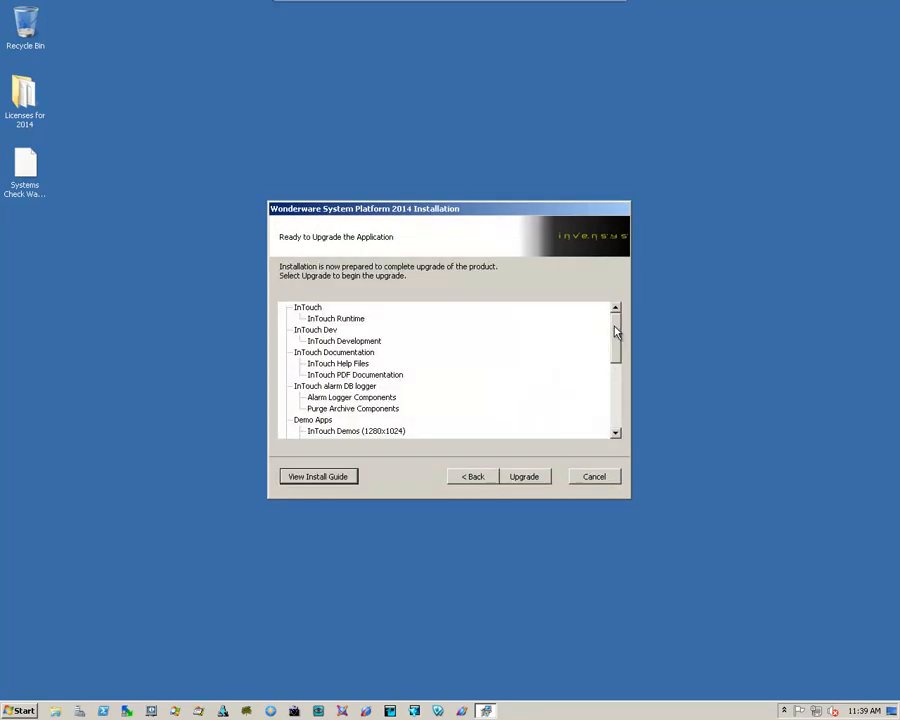
mouse_move(524, 476)
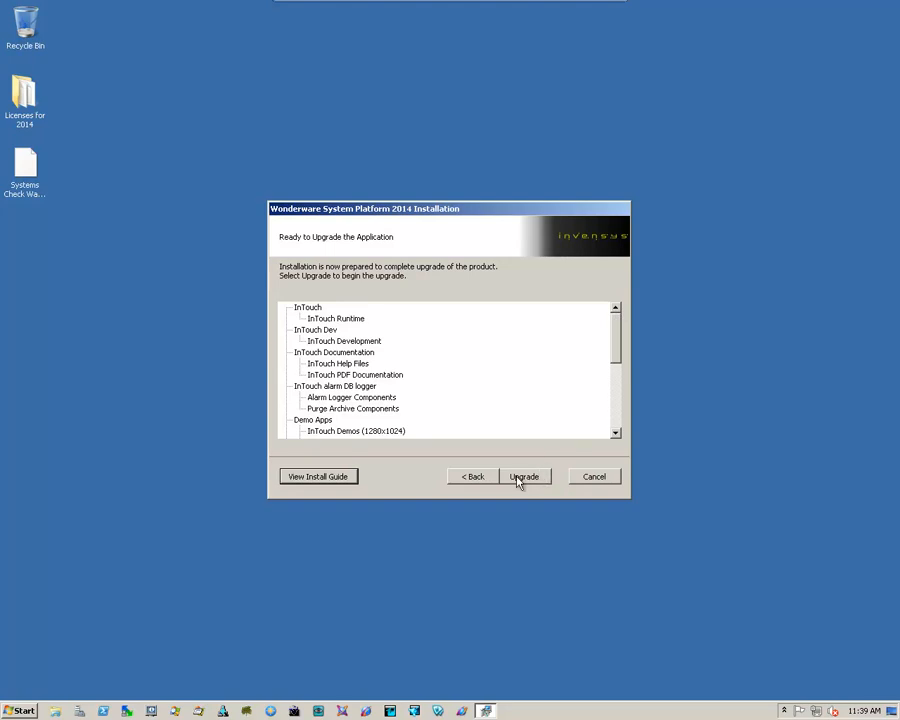
Begin the upgrade so the installer starts updating the installed products.
click(524, 476)
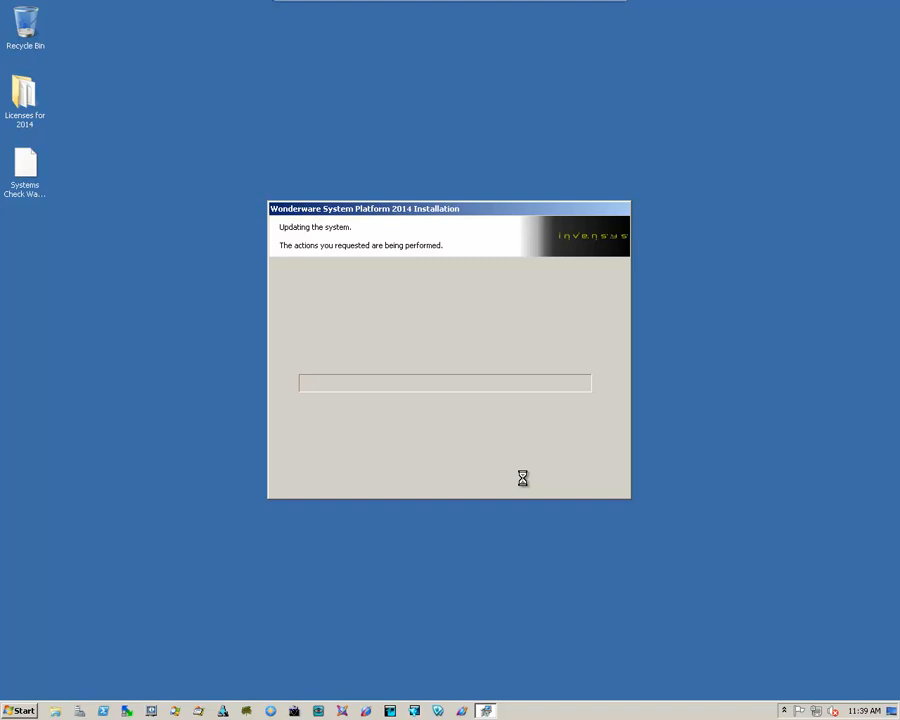
mouse_move(538, 478)
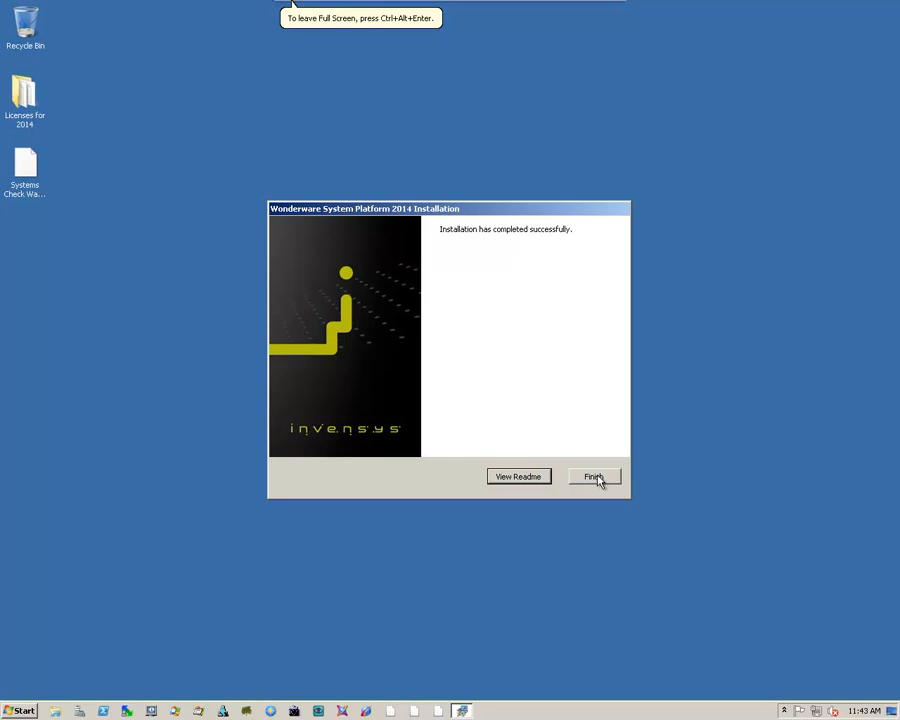
Finish the successful installation wizard, reaching the reboot-required warning.
click(594, 476)
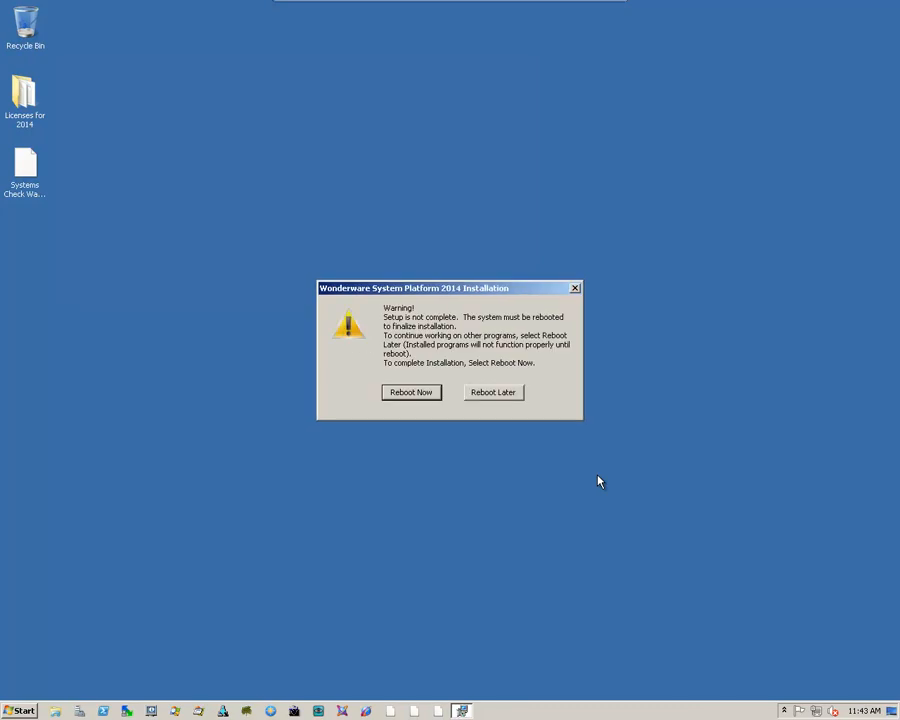
mouse_move(492, 468)
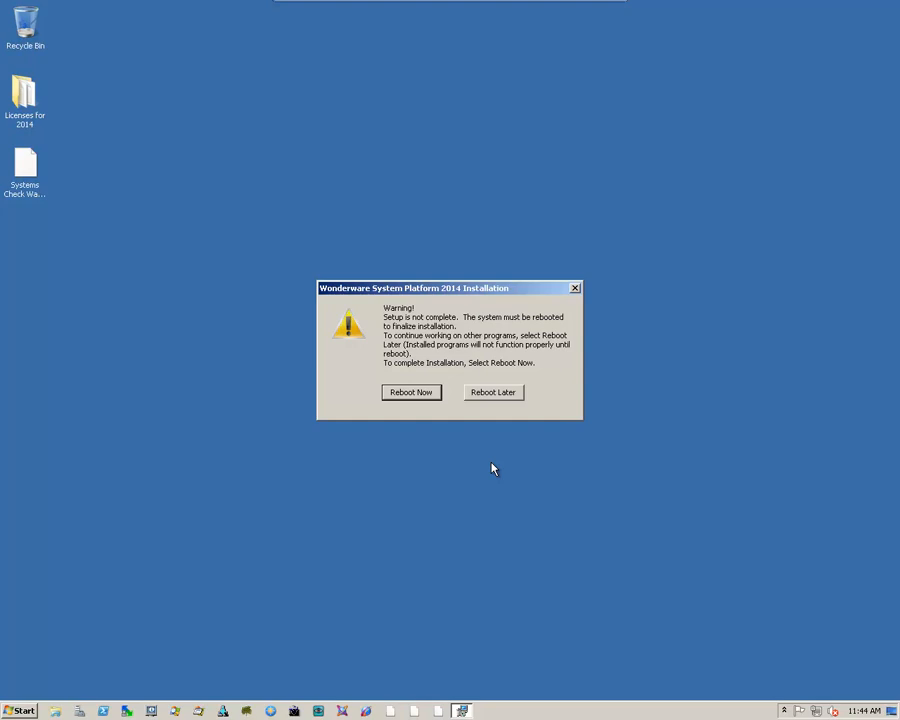
mouse_move(416, 394)
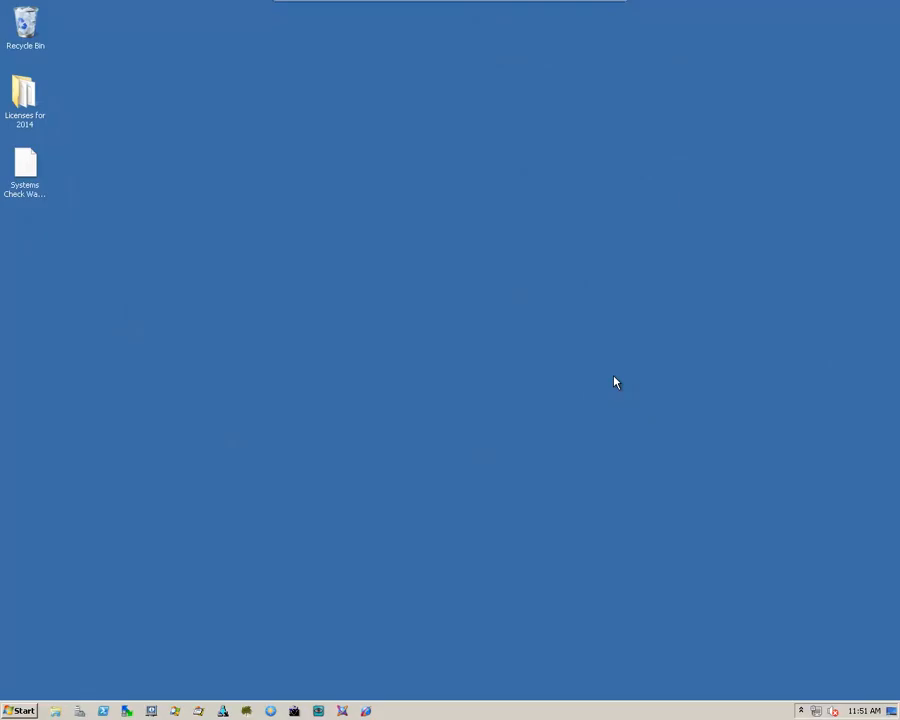
mouse_move(436, 408)
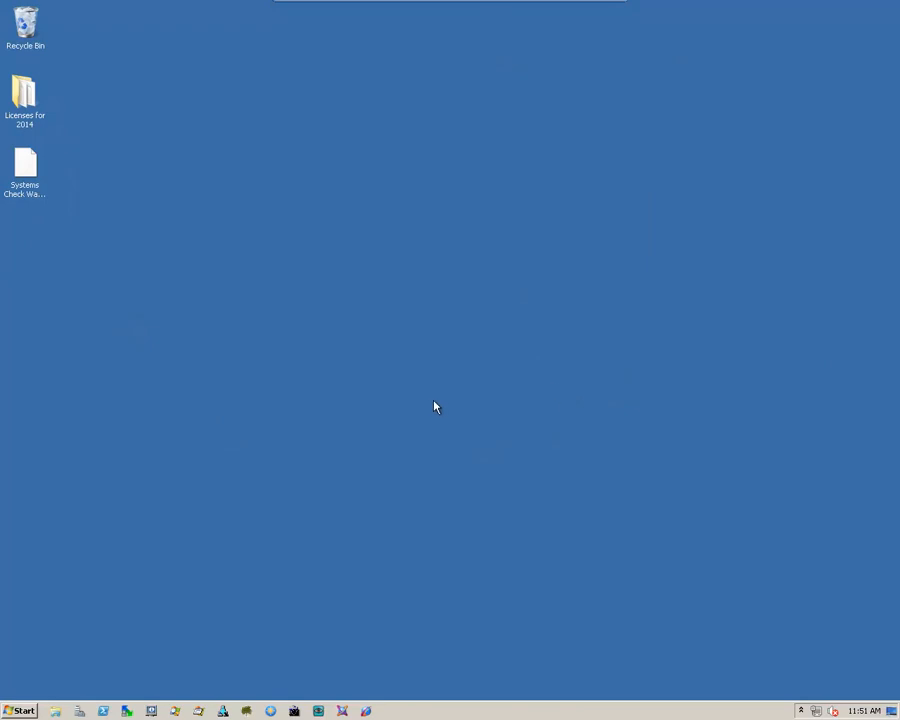
mouse_move(294, 480)
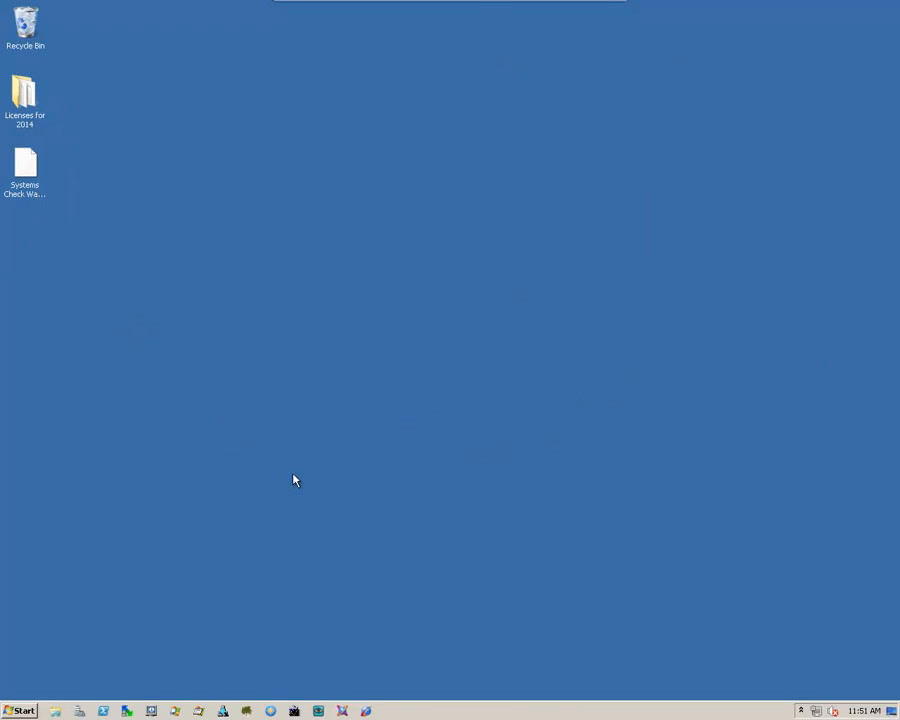
mouse_move(20, 710)
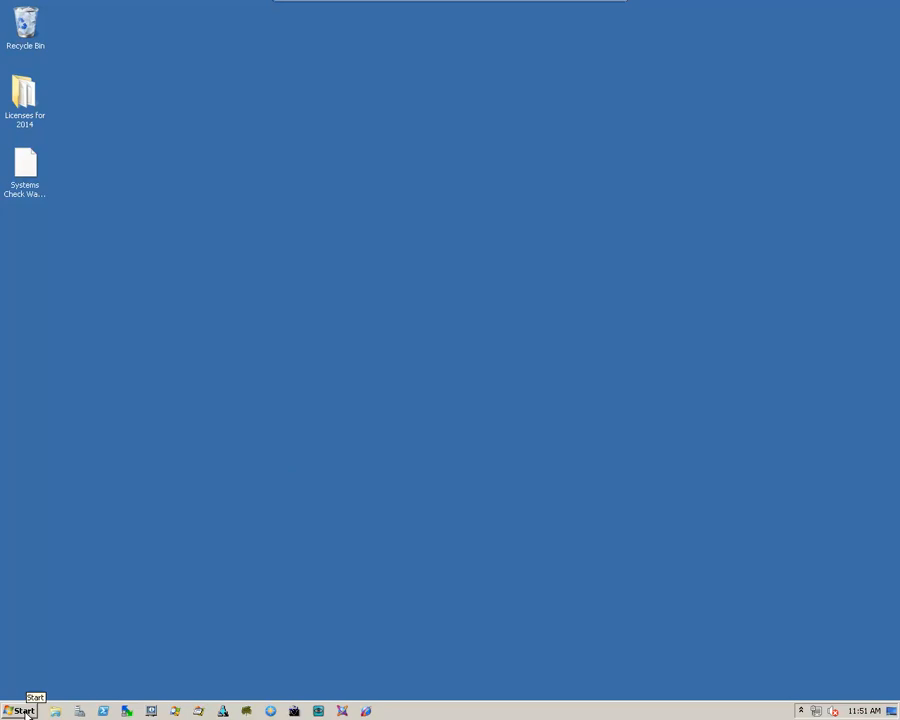
Launch Invensys License Manager from Start > All Programs > Invensys > License Manager.
click(20, 710)
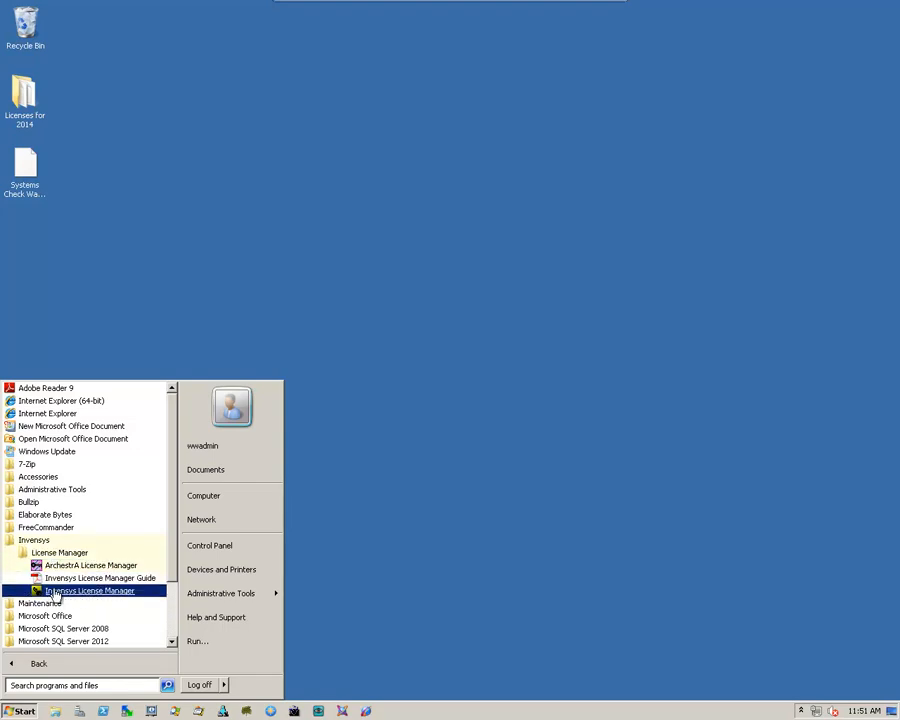
mouse_move(76, 592)
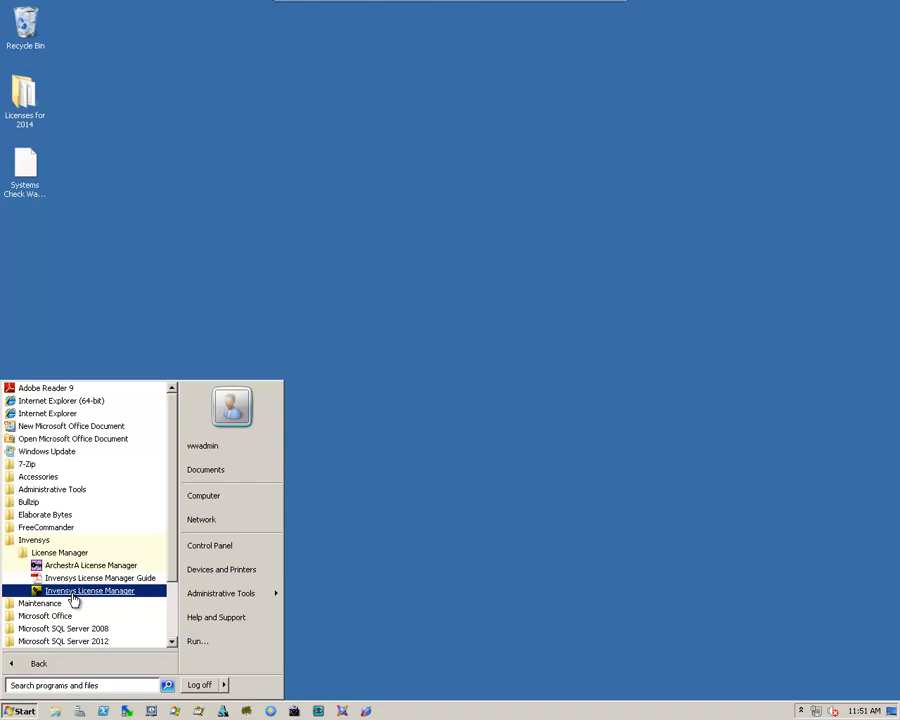
click(90, 590)
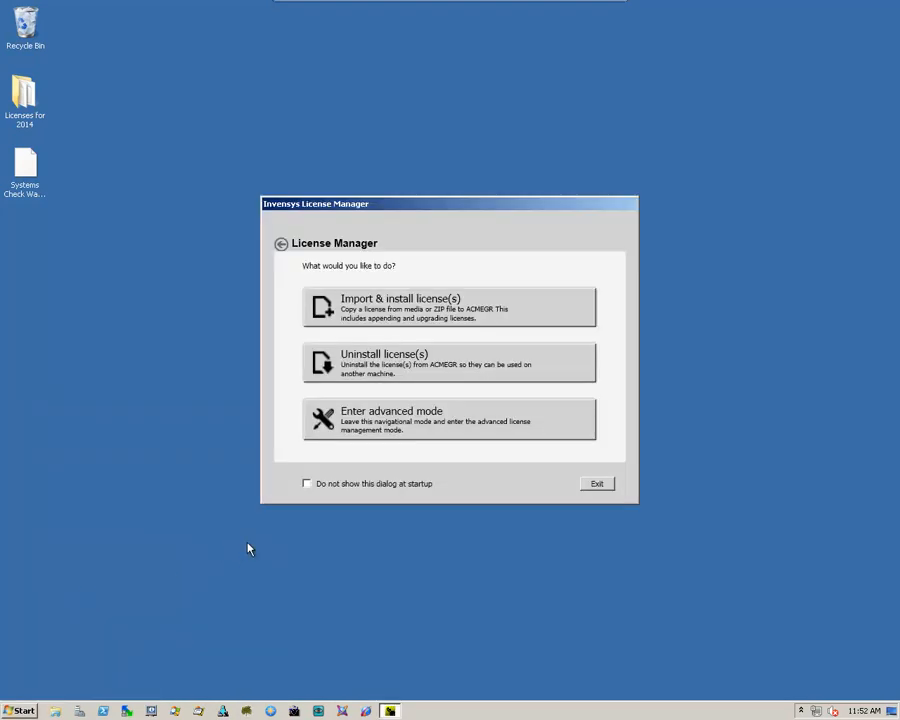
mouse_move(402, 364)
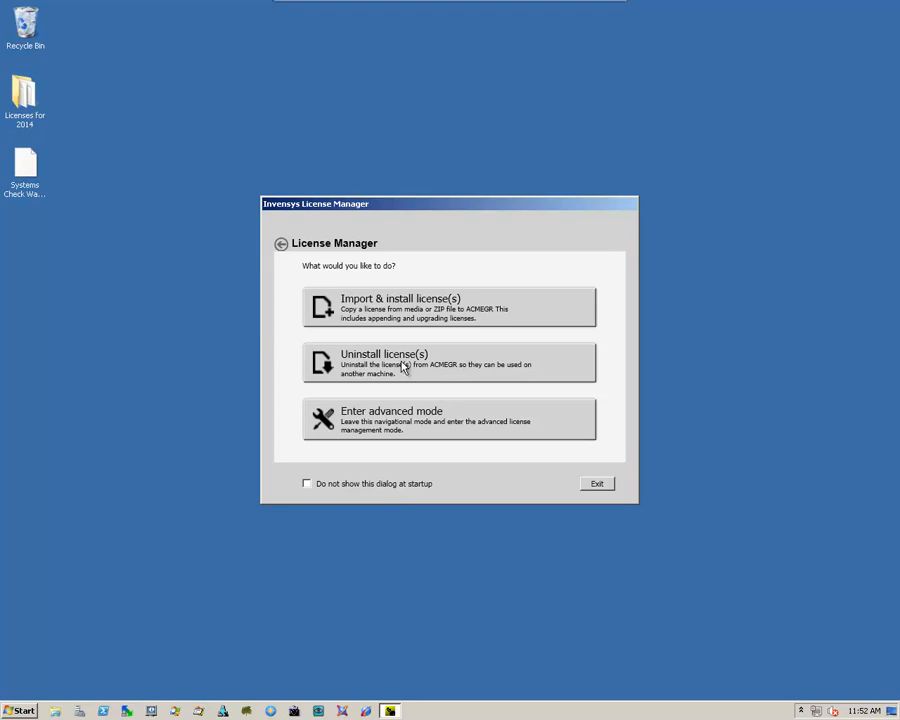
Import and install ArchestrA.lic from the Licenses for 2014 folder, adding Advanced Dev Studio 2014, then exit.
click(448, 362)
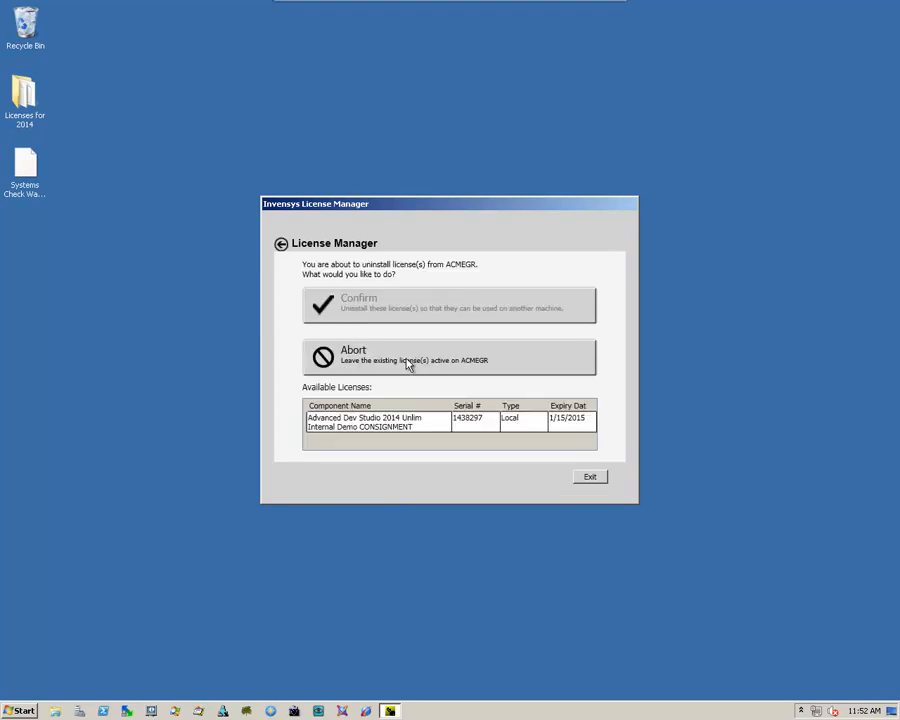
mouse_move(370, 428)
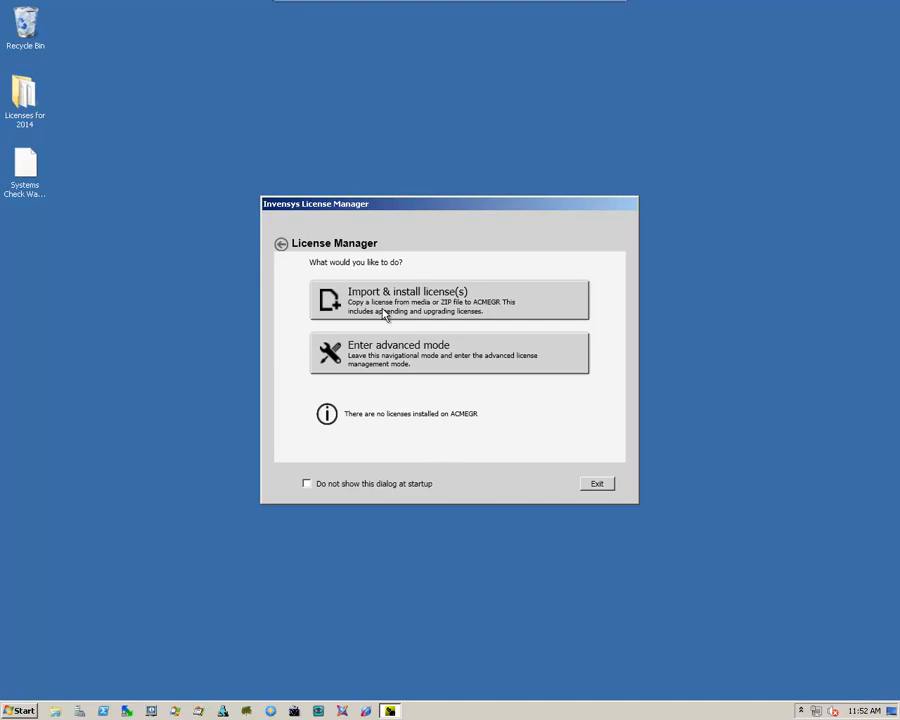
click(448, 300)
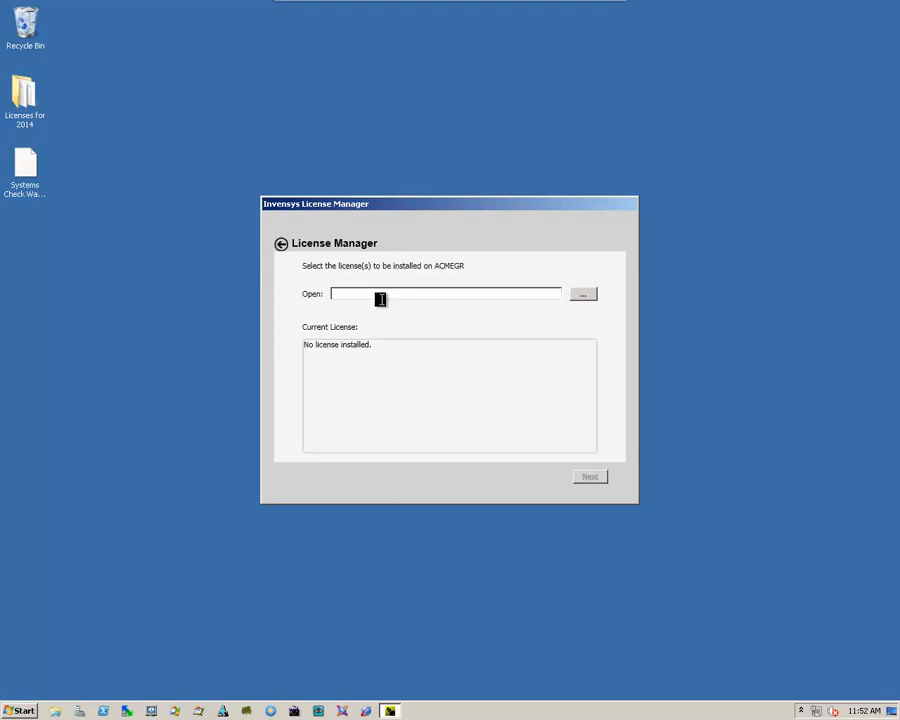
click(584, 292)
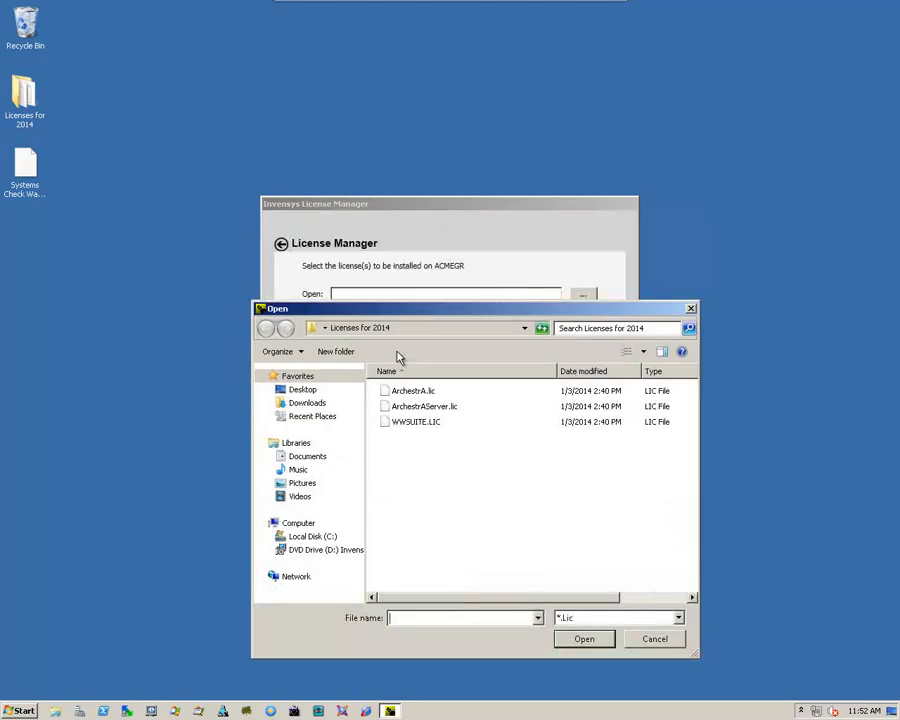
mouse_move(410, 398)
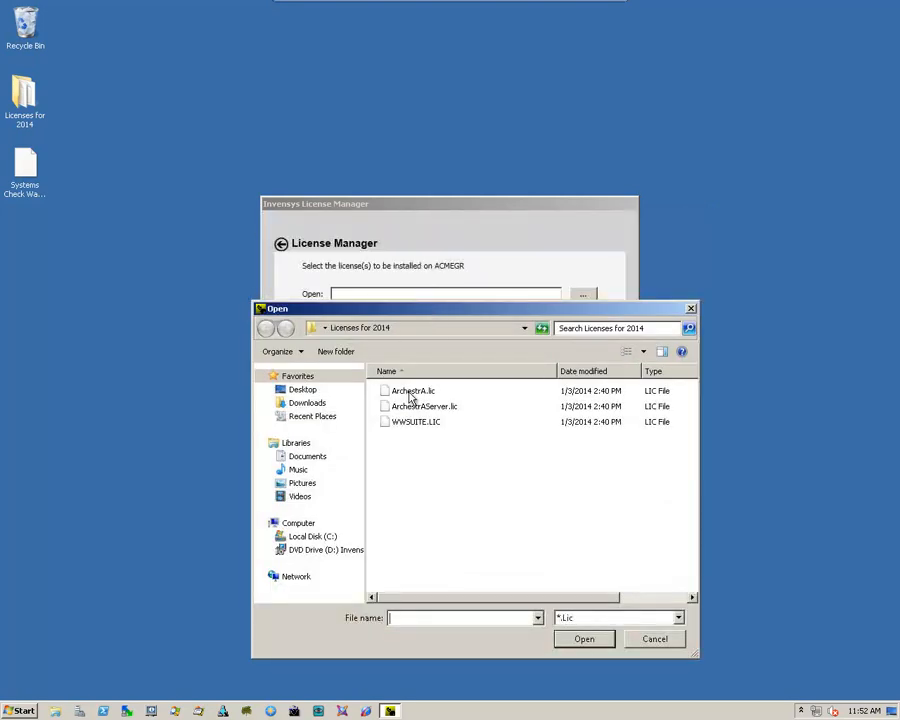
click(412, 390)
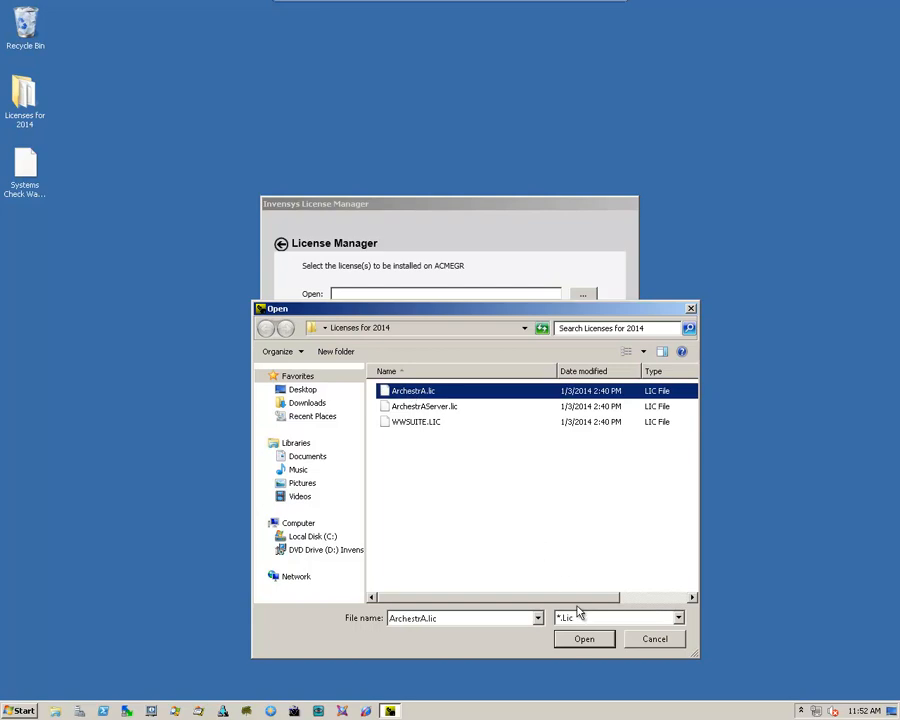
click(584, 640)
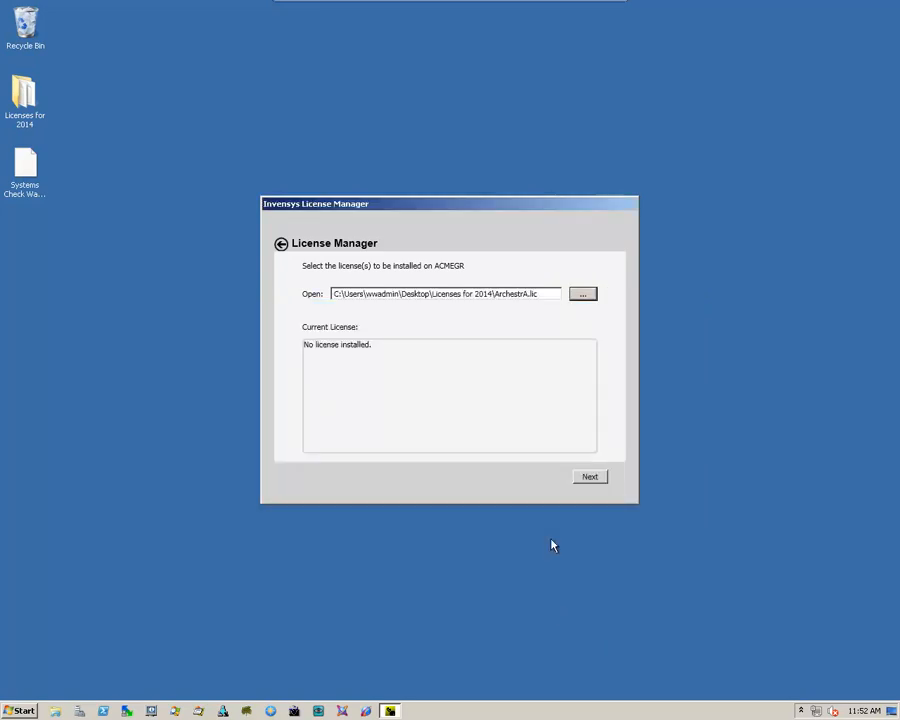
click(590, 476)
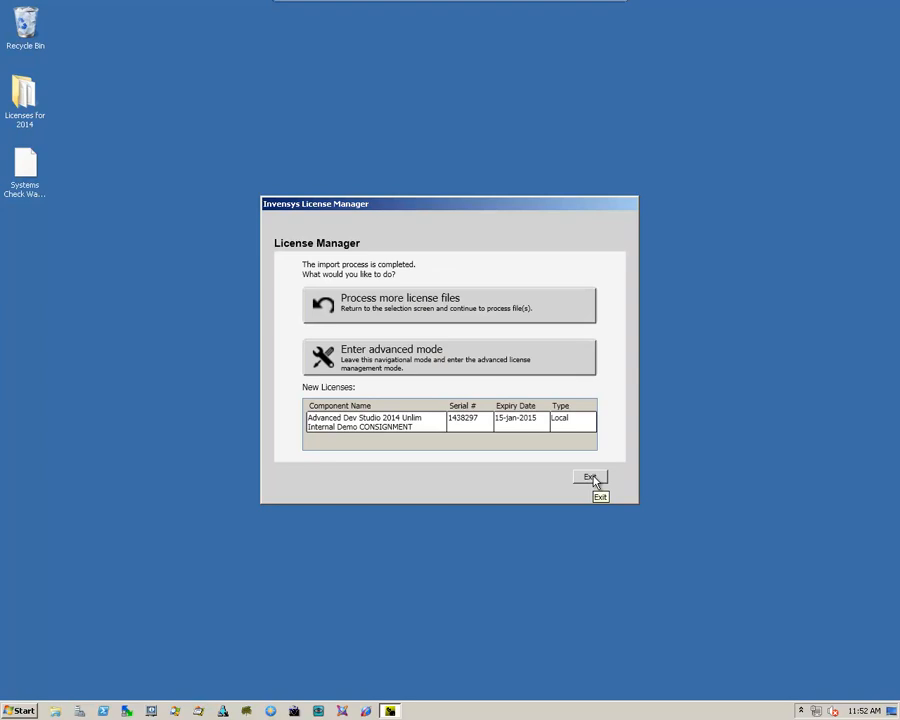
mouse_move(548, 478)
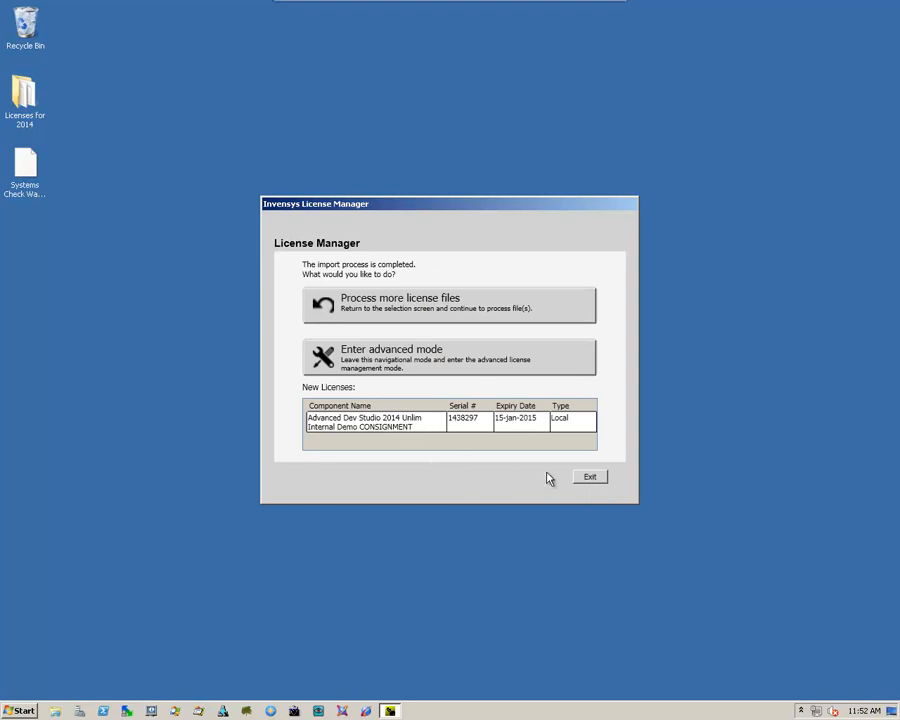
click(588, 476)
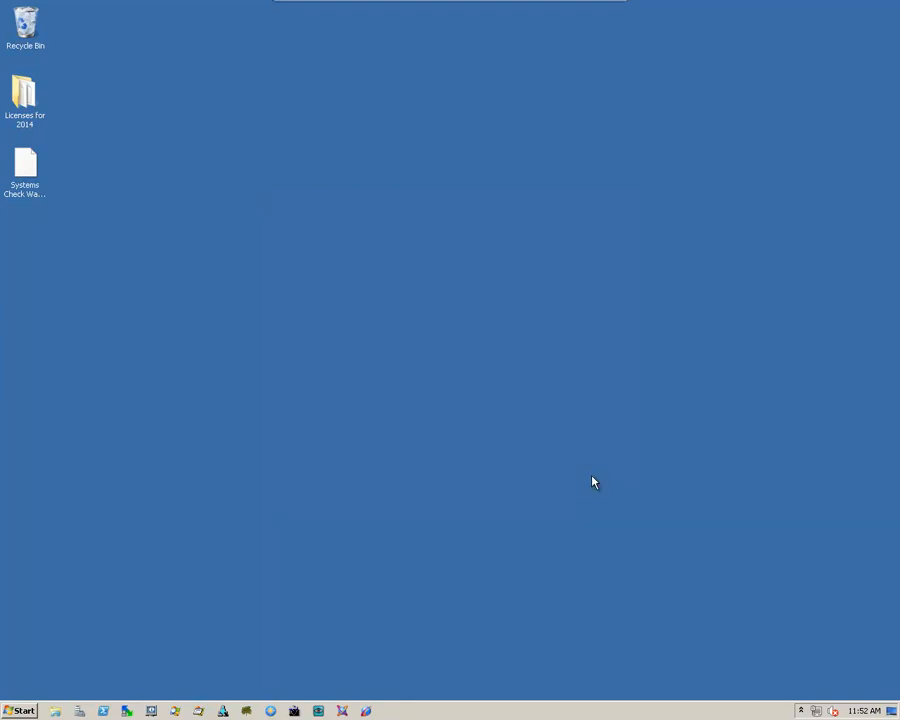
mouse_move(550, 412)
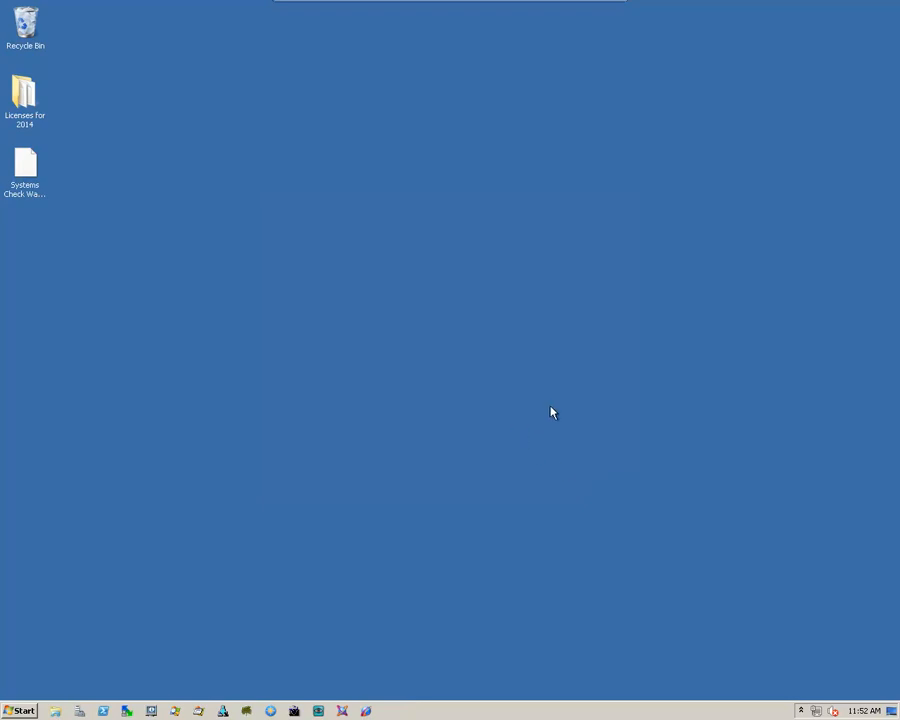
mouse_move(484, 390)
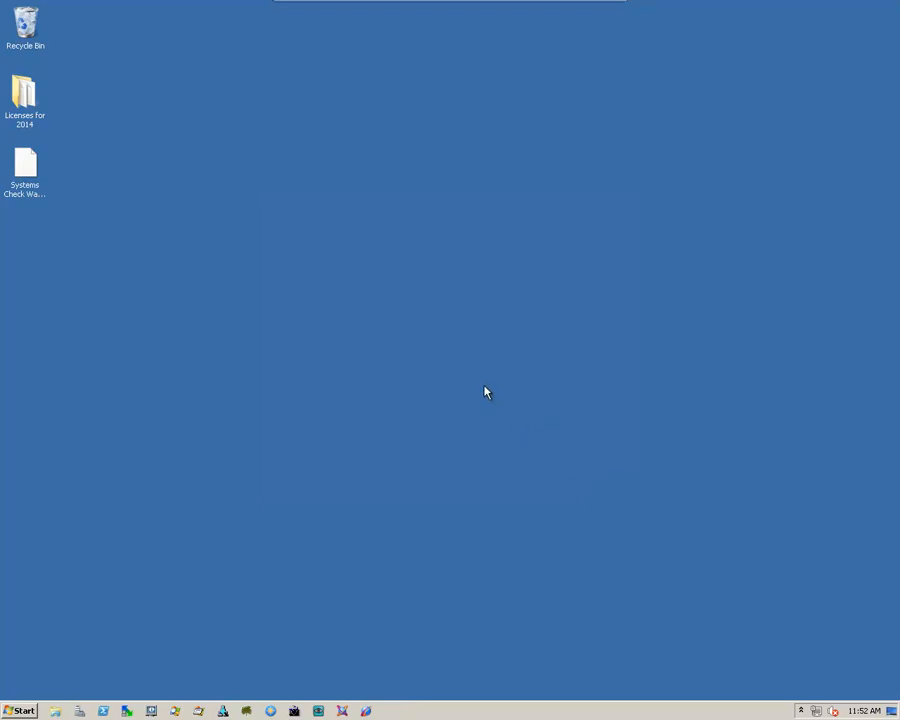
mouse_move(22, 710)
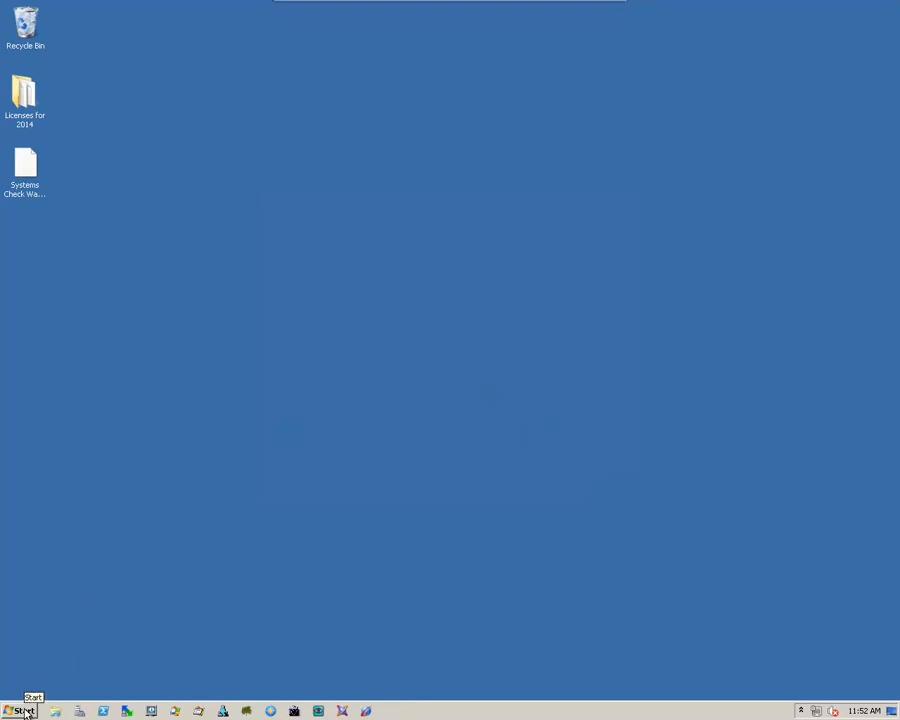
Launch ArchestrA IDE from Start > All Programs > Wonderware.
click(22, 712)
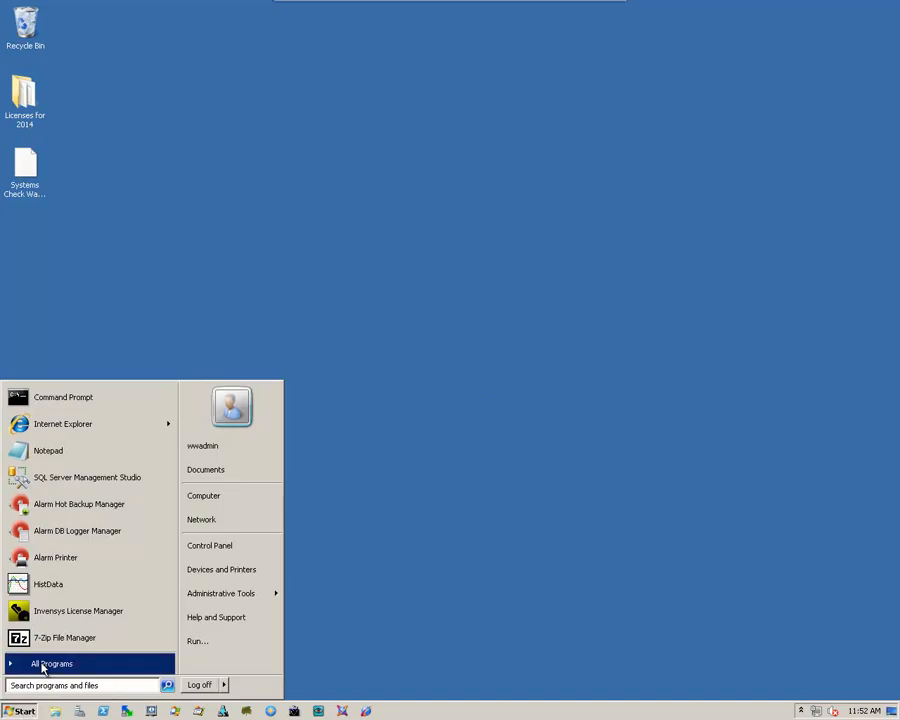
click(52, 664)
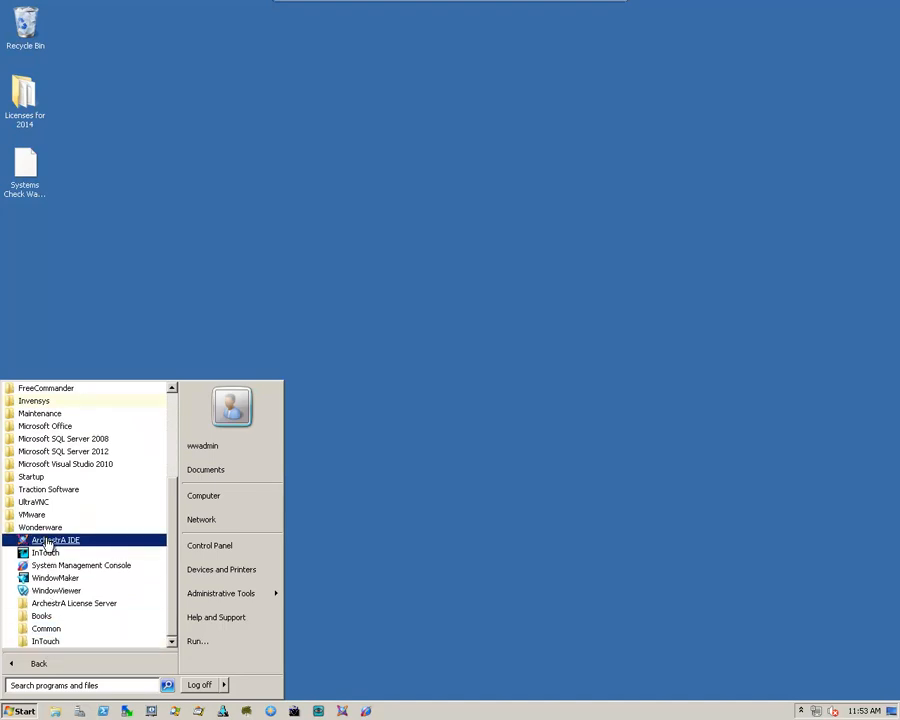
click(230, 492)
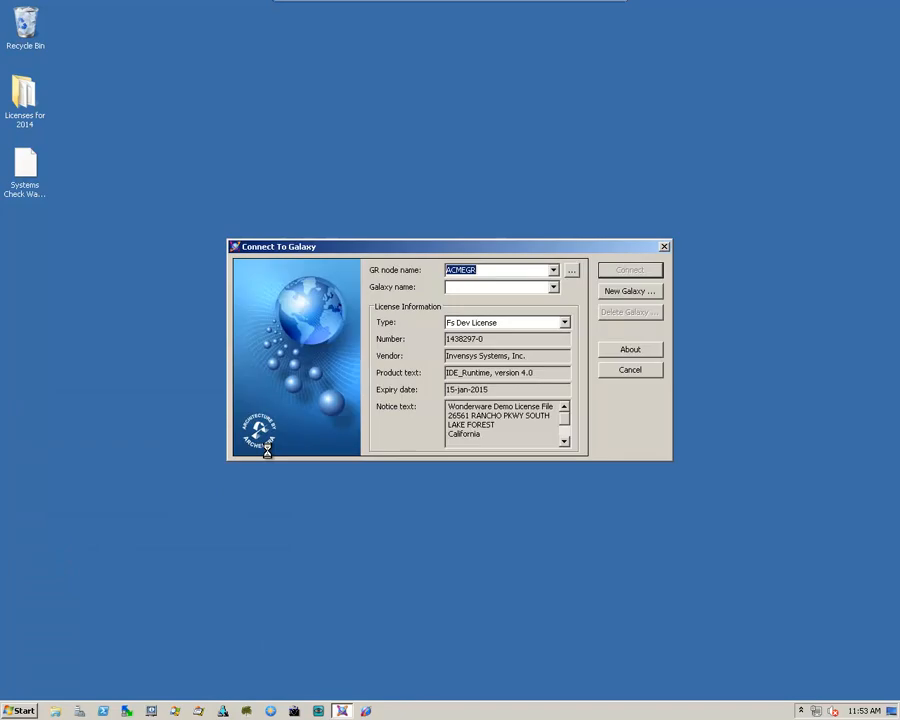
mouse_move(436, 312)
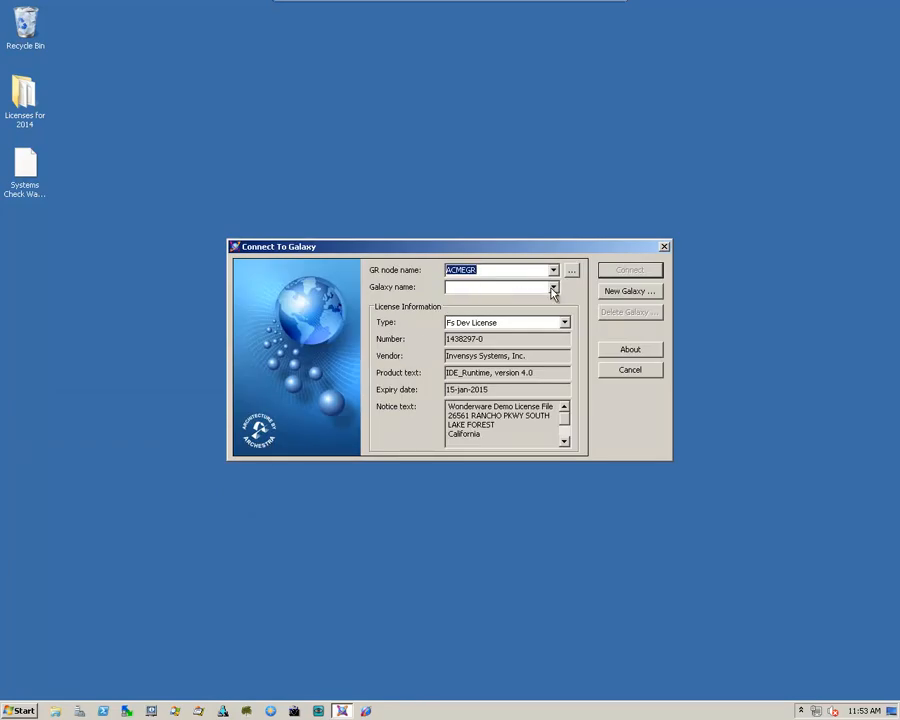
Select the ACME_Factory galaxy and confirm Yes to migrate it to the new version.
click(552, 288)
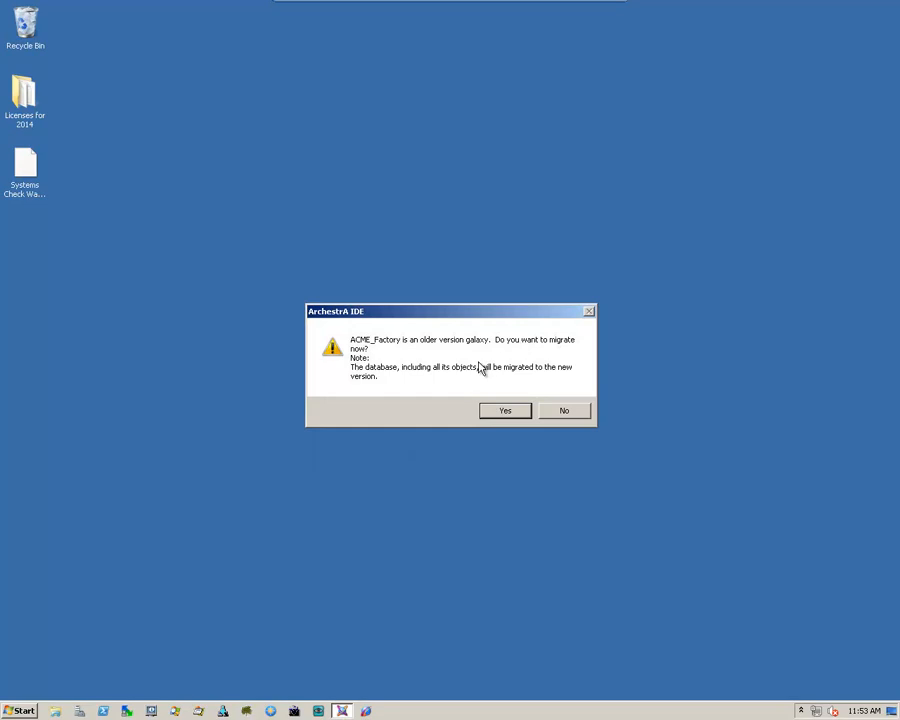
mouse_move(404, 372)
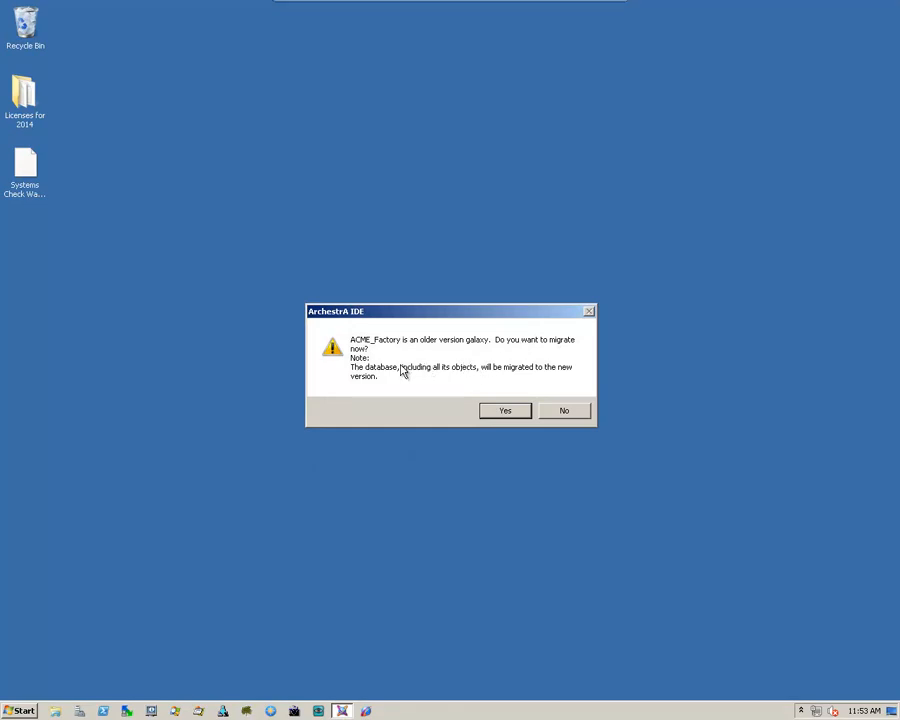
mouse_move(404, 388)
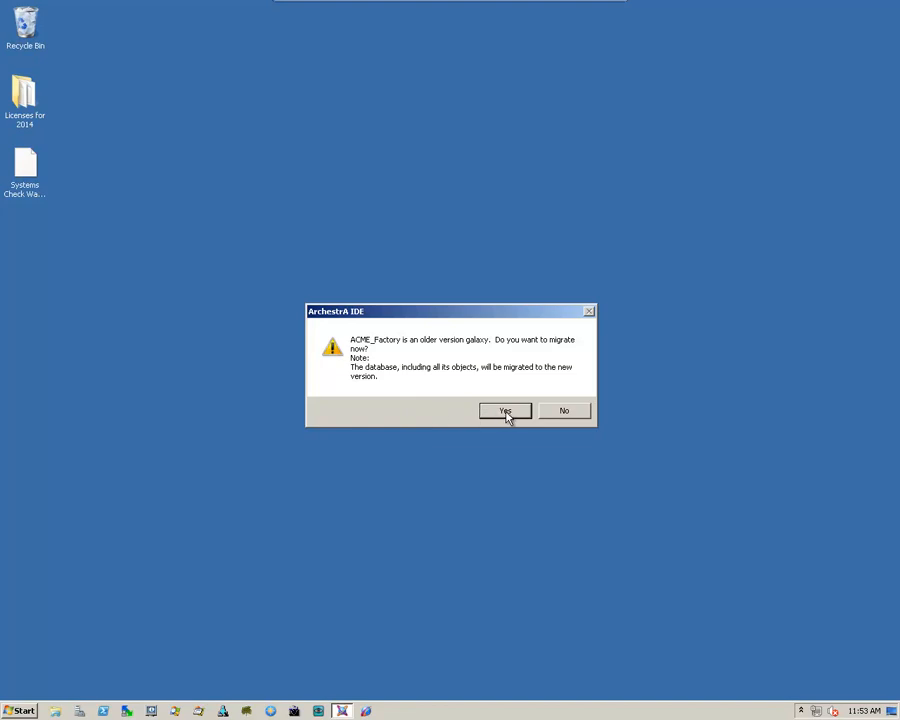
click(504, 412)
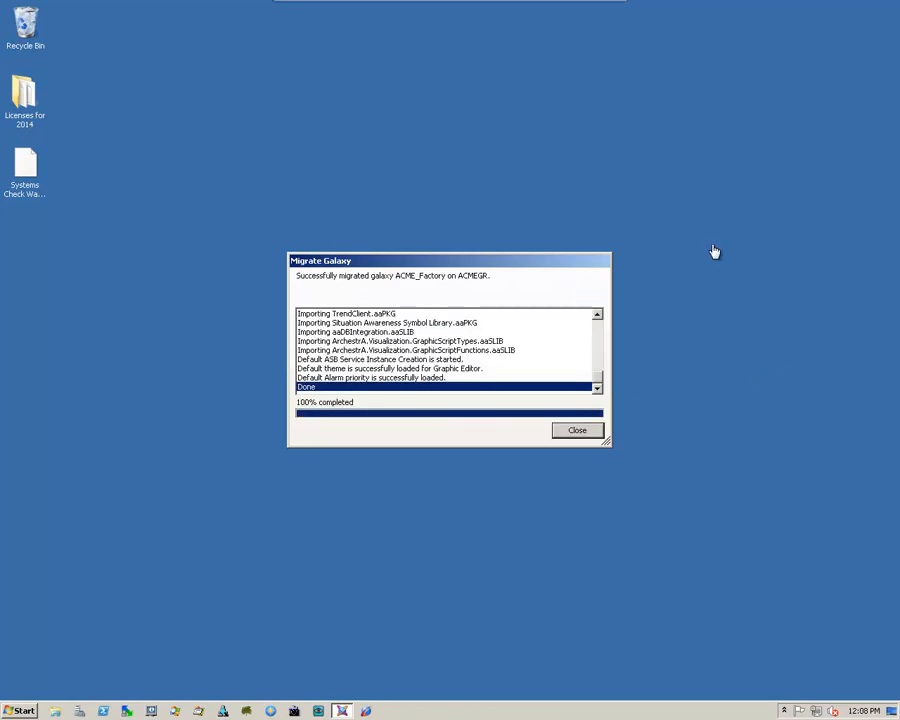
mouse_move(714, 260)
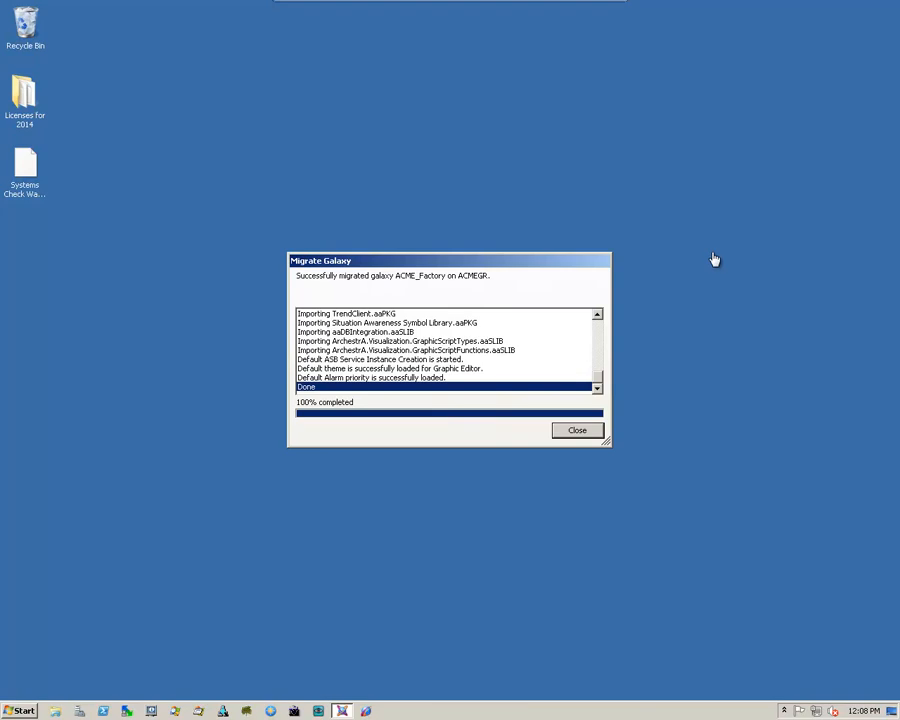
mouse_move(368, 432)
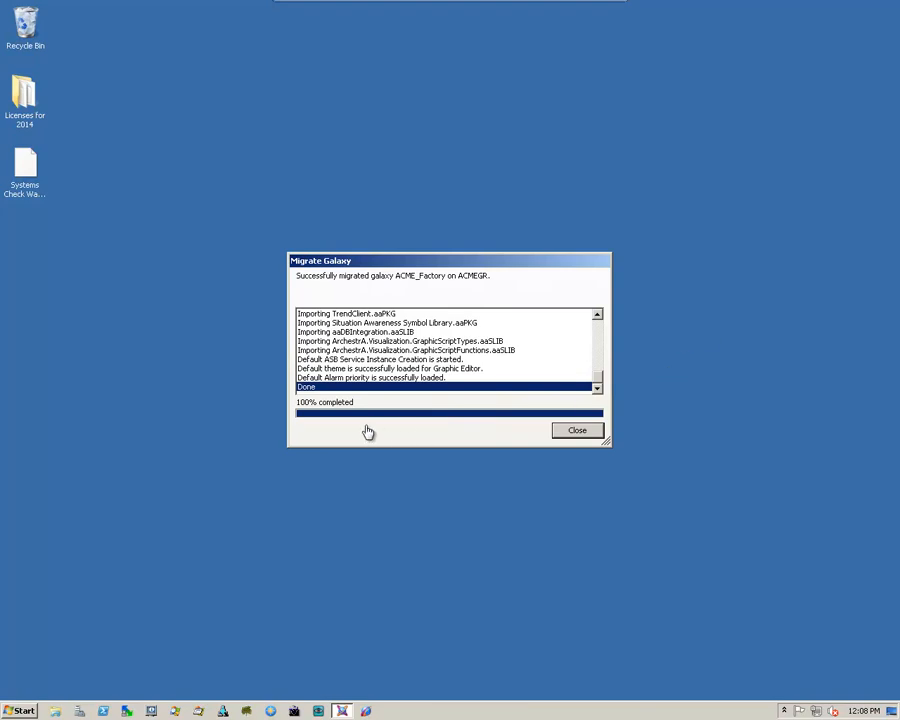
mouse_move(630, 444)
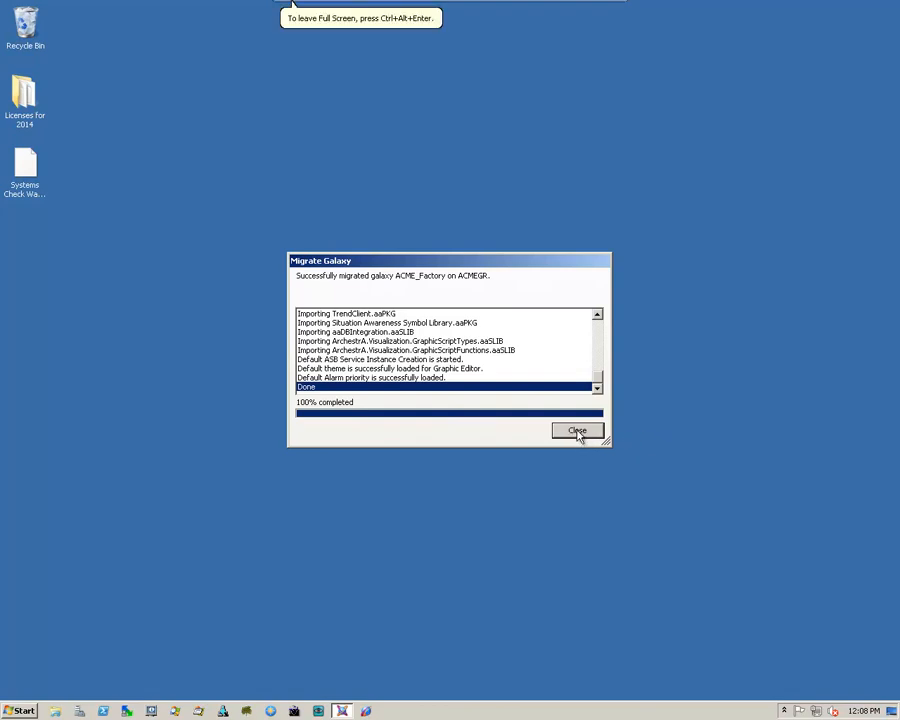
Close the finished Migrate Galaxy report at 100% completed.
click(578, 430)
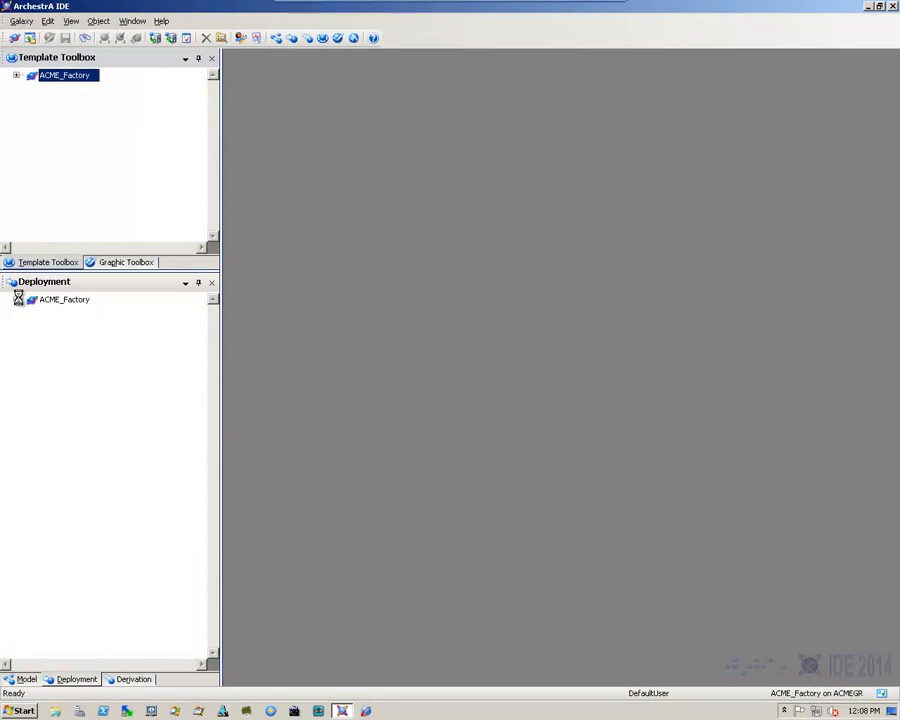
Expand the ACME_Factory deployment tree to list ACMEGR, AOS1, HISTSERVER and TSE1.
click(16, 300)
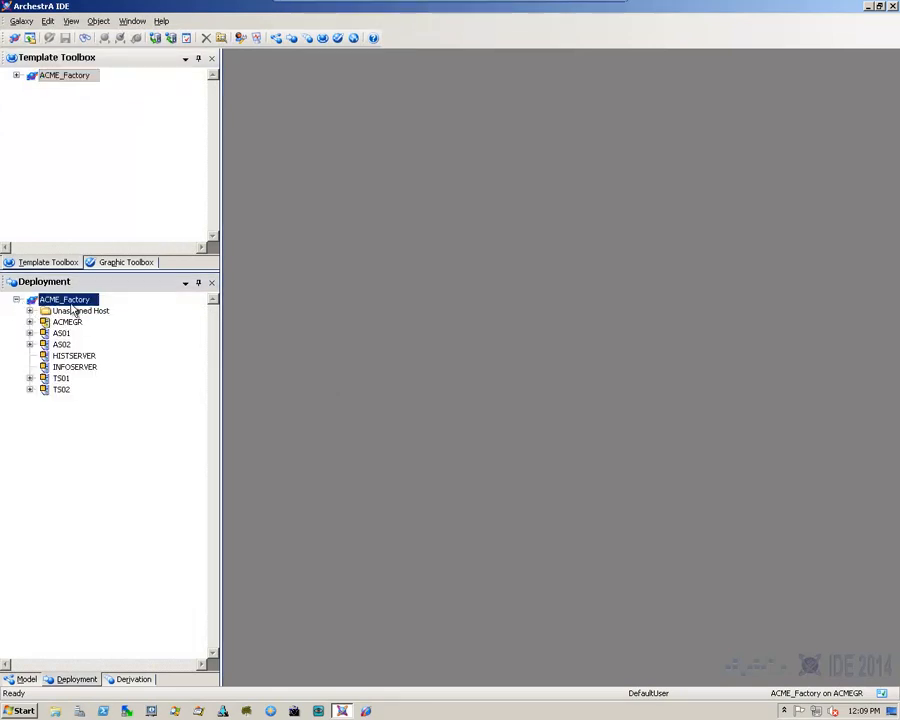